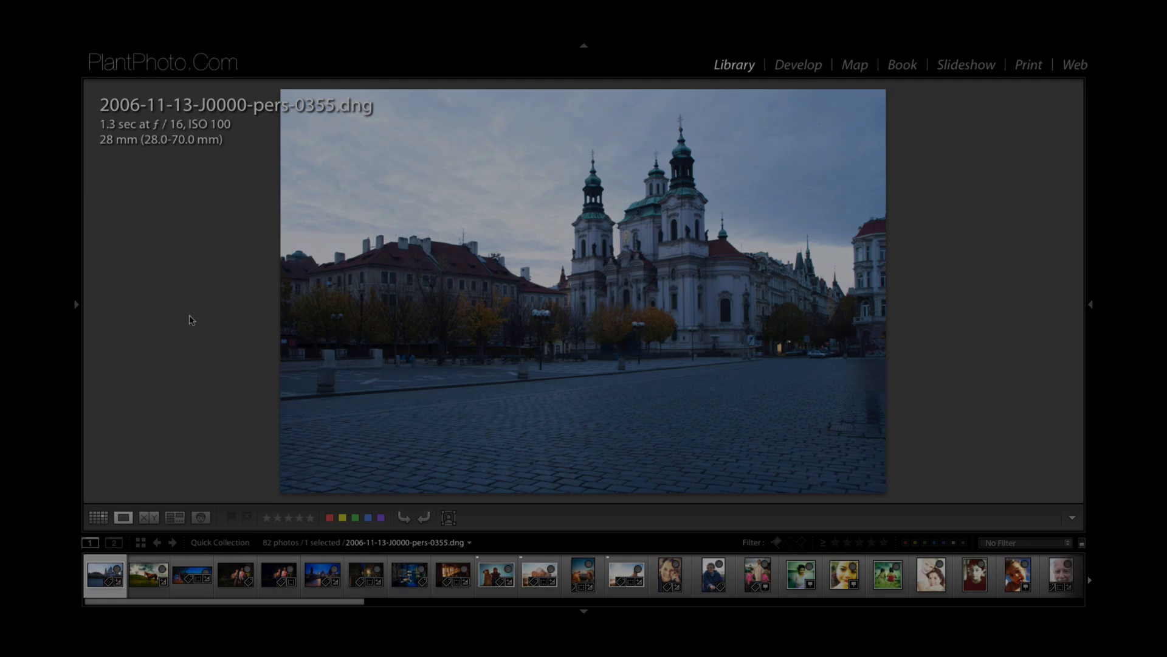
- Open the selected Prague church photo in the Develop module
{"action": "left_click", "coordinate": [797, 64]}
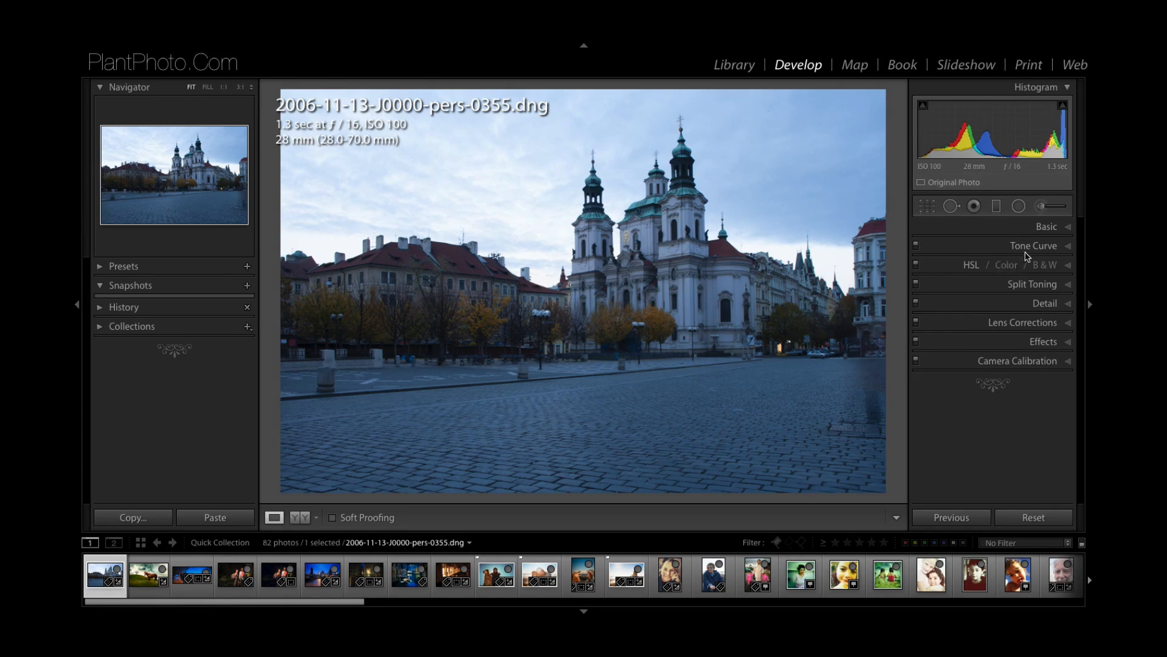
- Toggle the Split Toning panel, expand Tone Curve and check its RGB Channel list
{"action": "left_click", "coordinate": [1033, 245]}
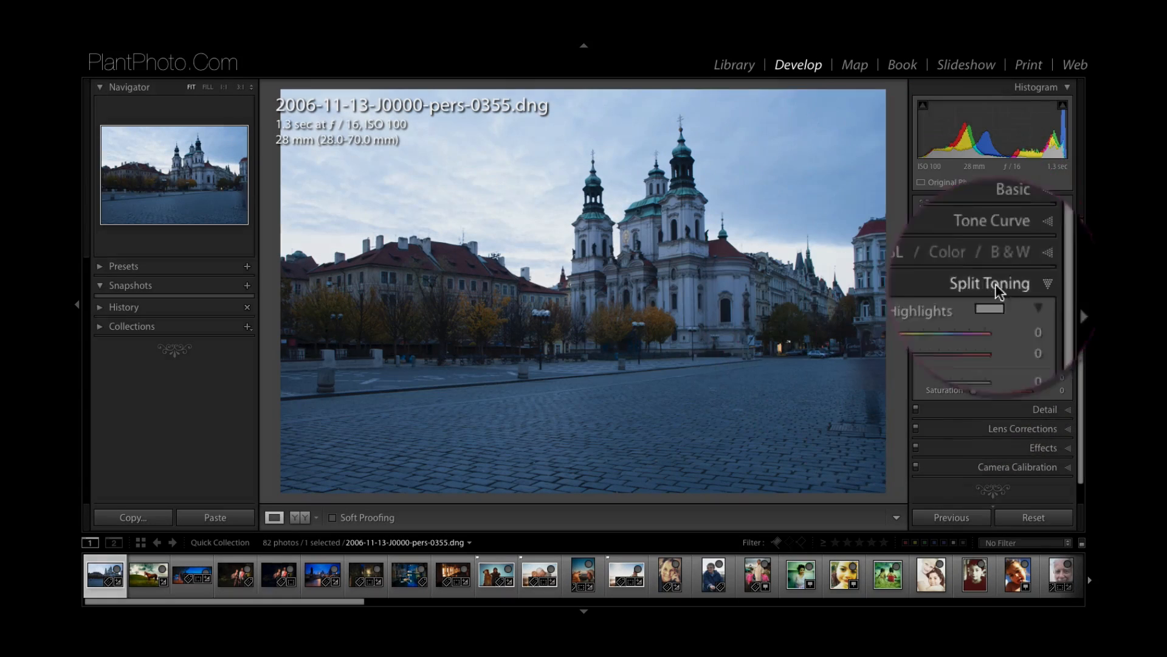
{"action": "left_click", "coordinate": [1033, 283]}
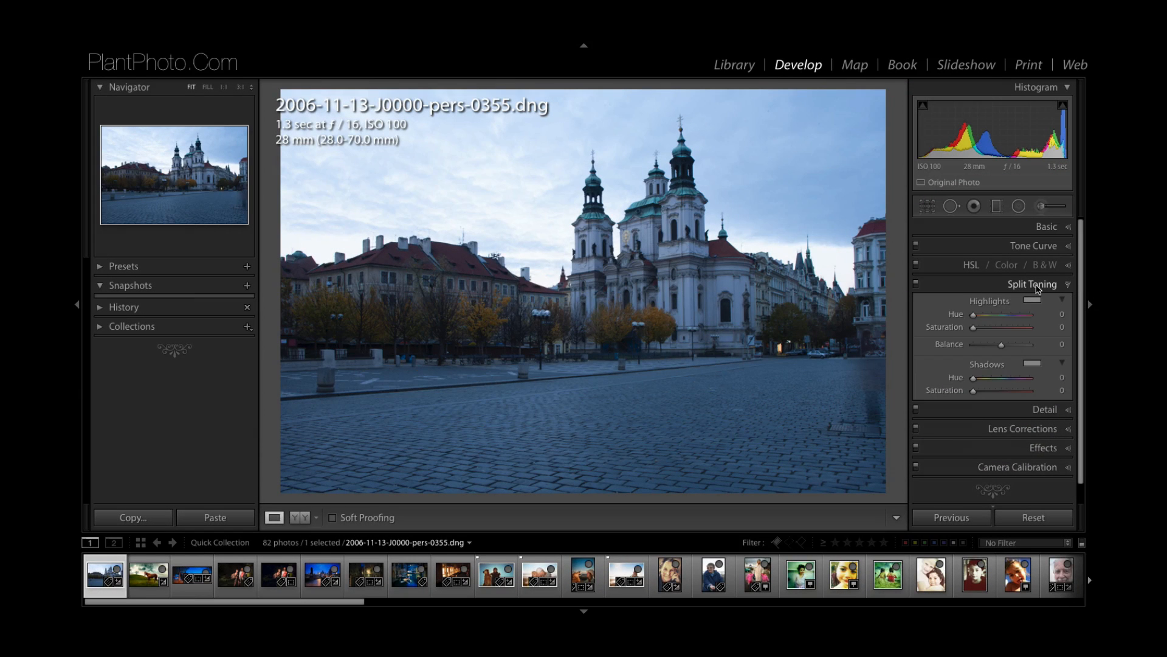
{"action": "left_click", "coordinate": [1032, 285]}
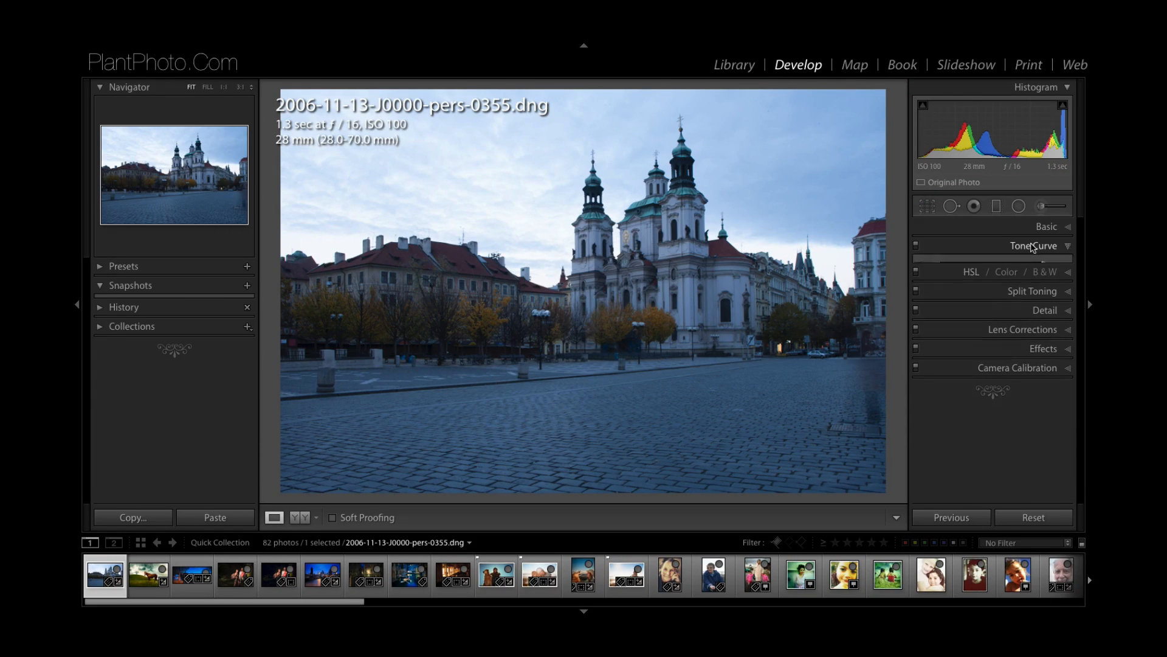
{"action": "left_click", "coordinate": [1033, 246]}
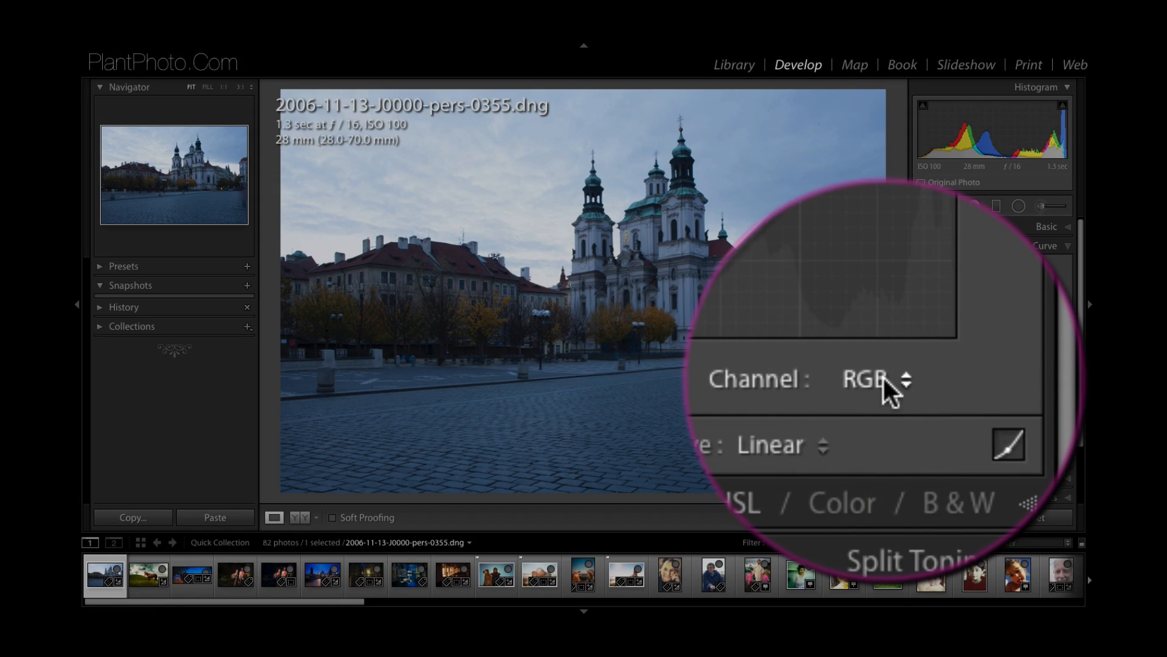
{"action": "left_click", "coordinate": [876, 378]}
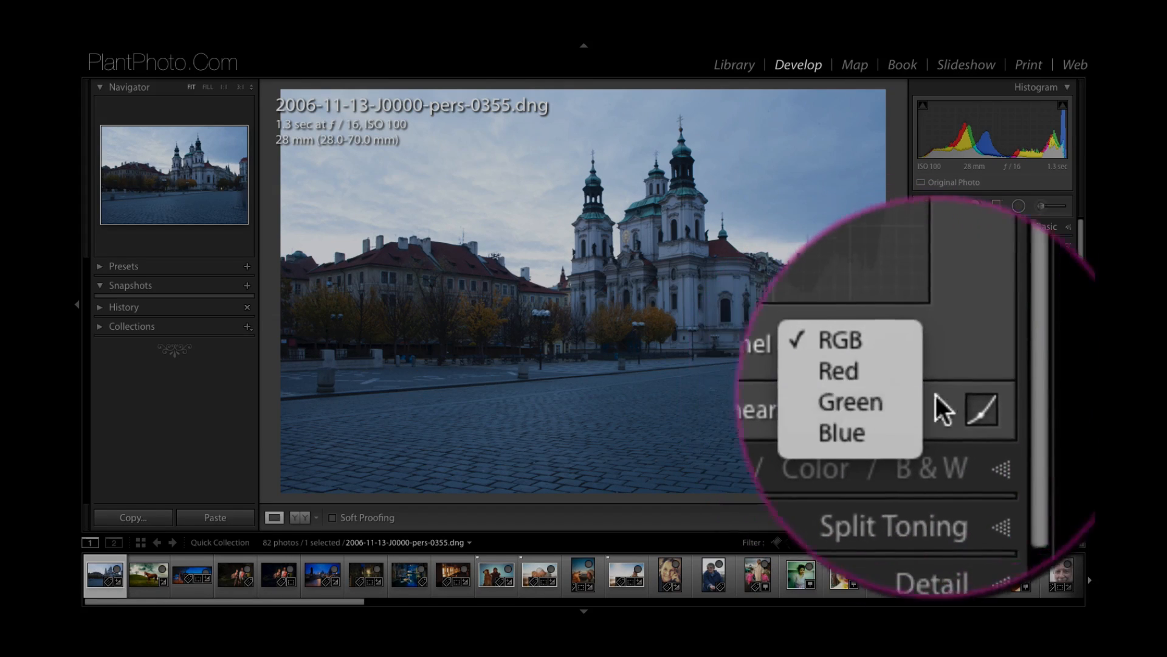
{"action": "left_click", "coordinate": [839, 339]}
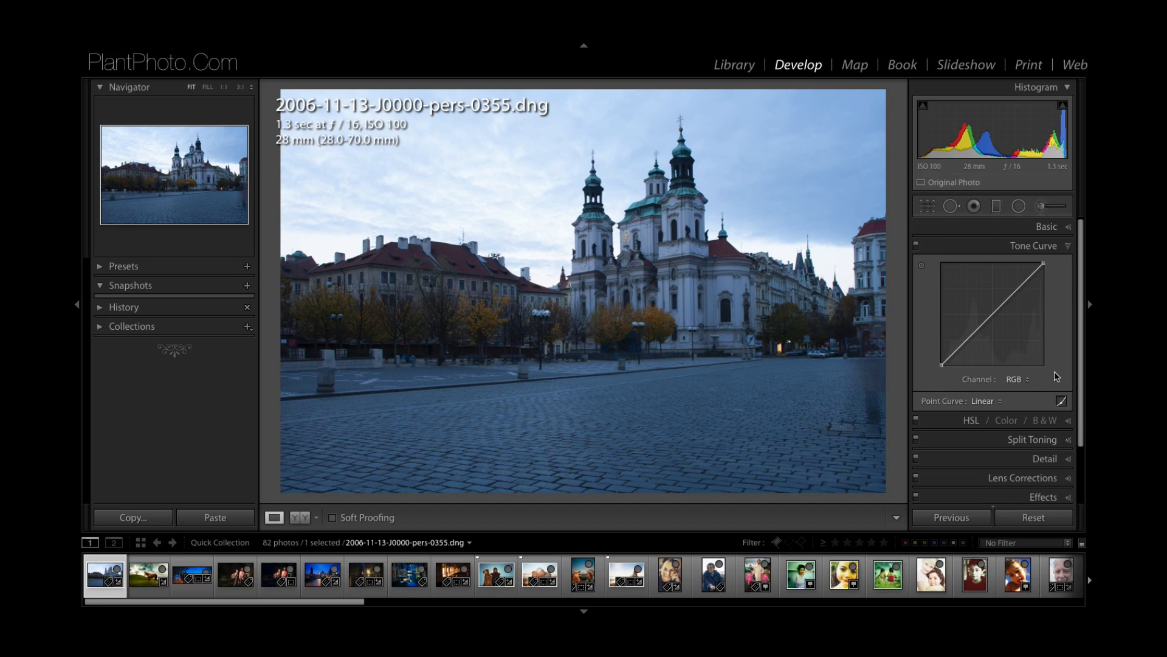
{"action": "mouse_move", "coordinate": [1031, 383]}
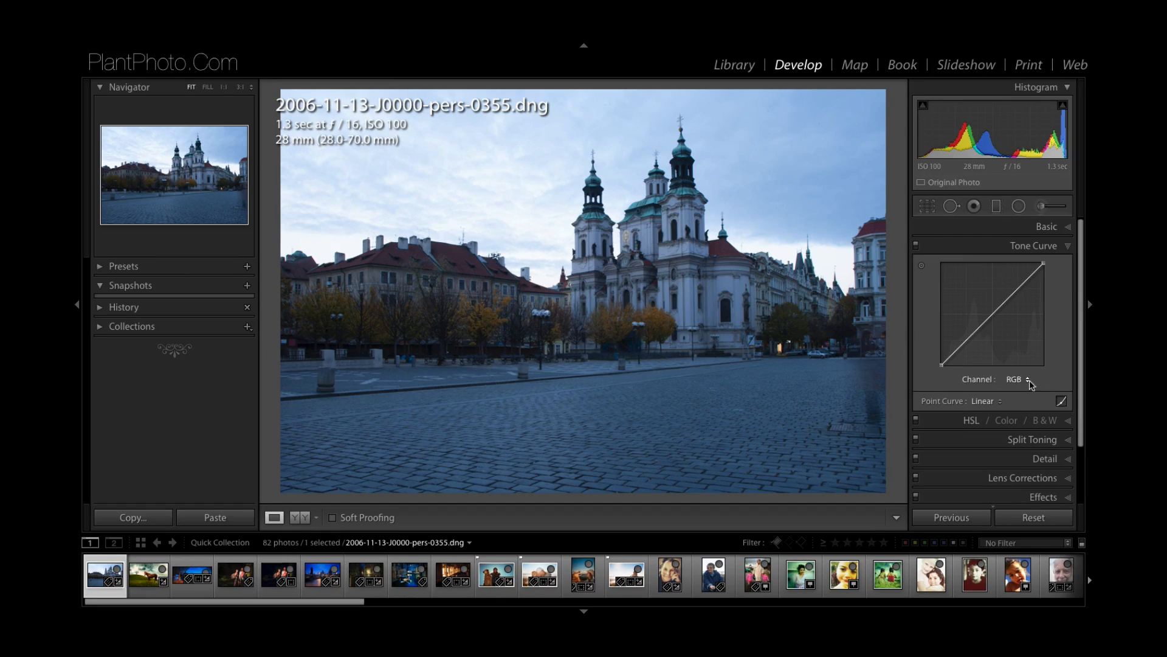
{"action": "mouse_move", "coordinate": [1025, 385]}
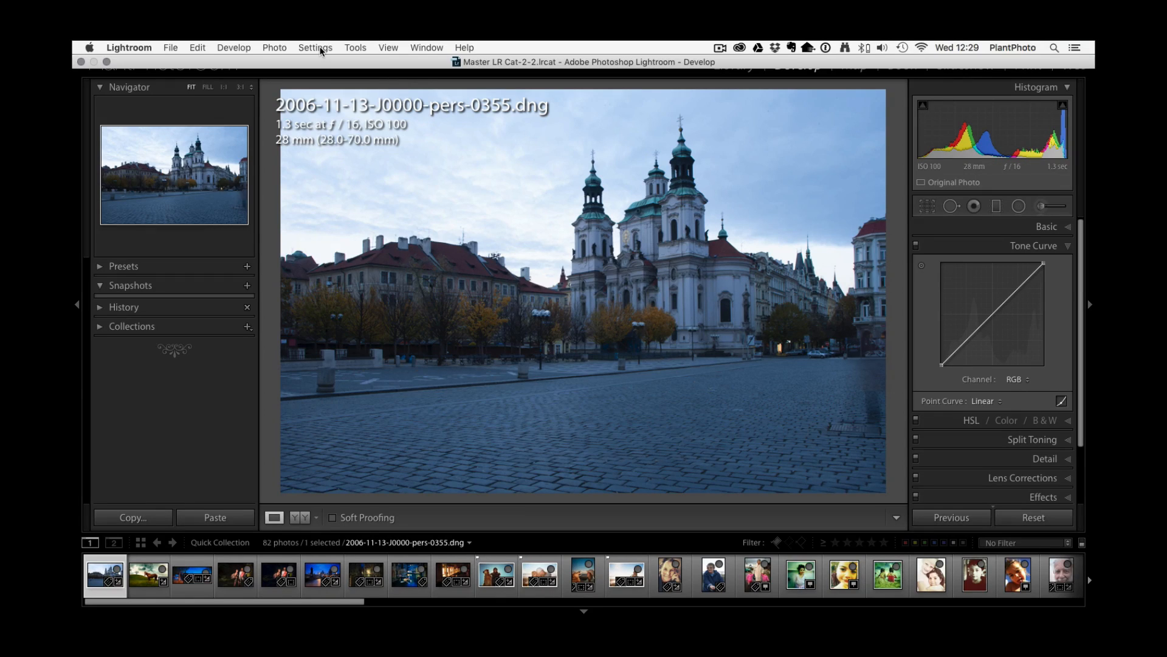
- Open the Settings menu to view the Process version options
{"action": "left_click", "coordinate": [315, 47]}
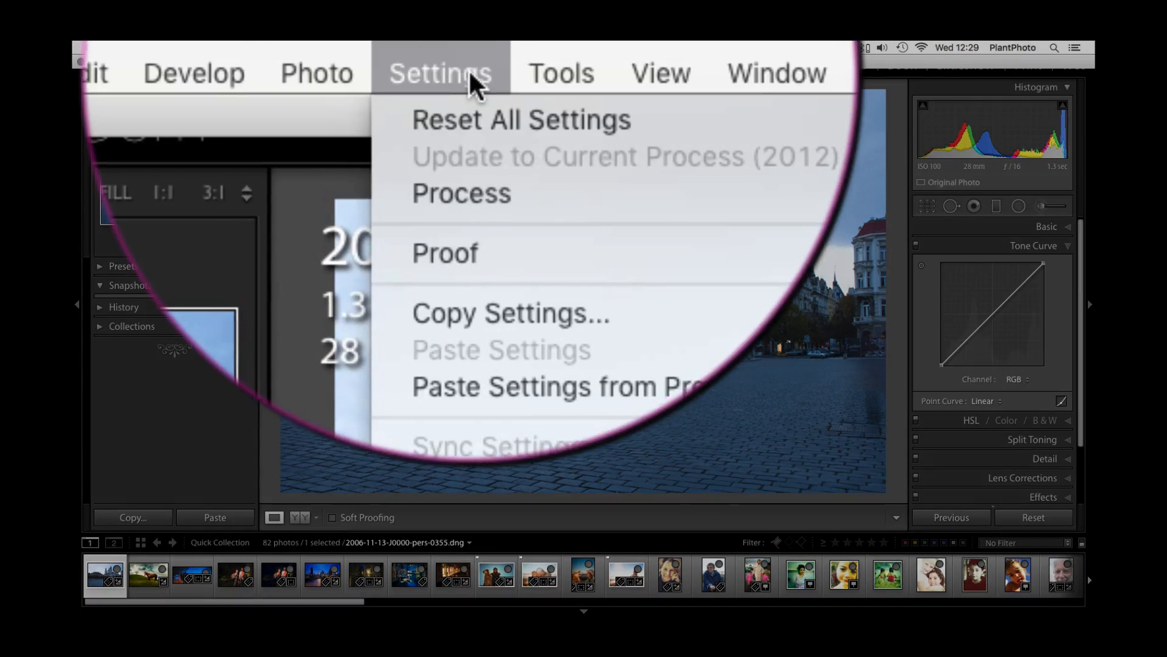
{"action": "mouse_move", "coordinate": [462, 193]}
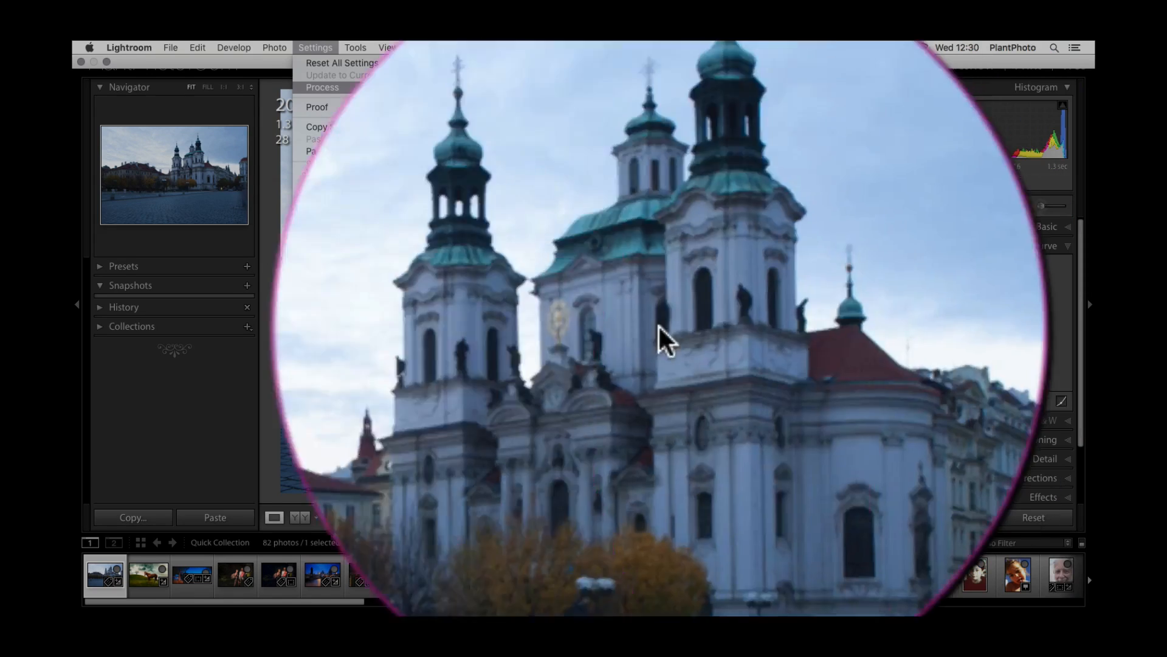
{"action": "mouse_move", "coordinate": [477, 201]}
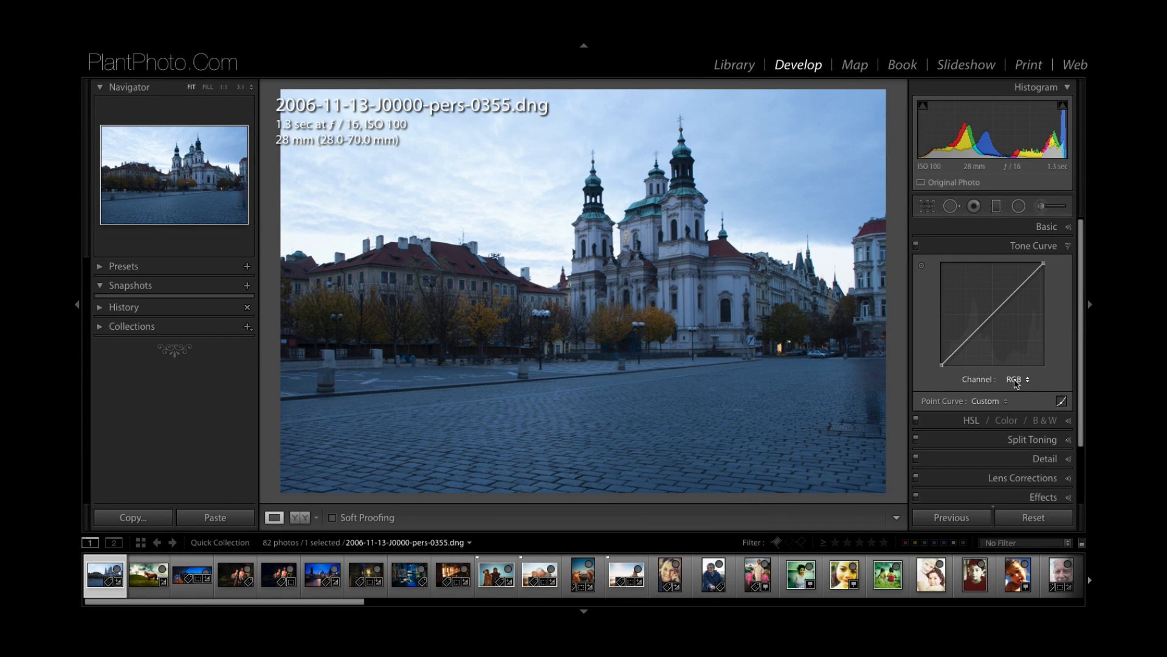
- Switch the Tone Curve channel from RGB to Red
{"action": "left_click", "coordinate": [1017, 379]}
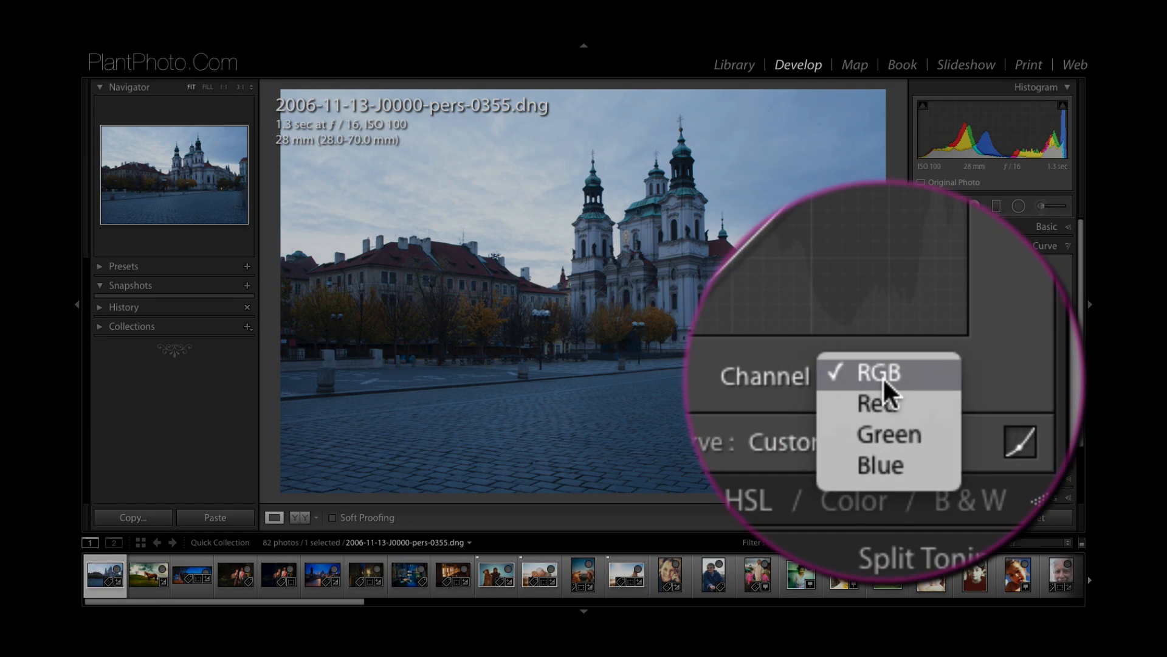
{"action": "mouse_move", "coordinate": [889, 384]}
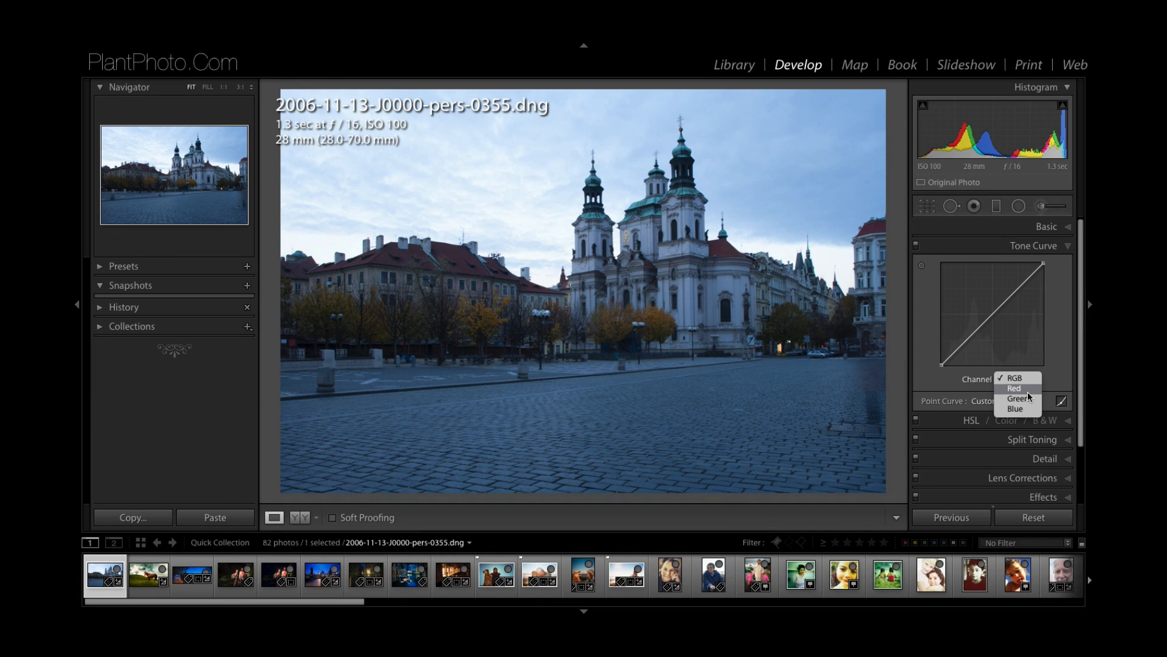
{"action": "mouse_move", "coordinate": [1027, 395]}
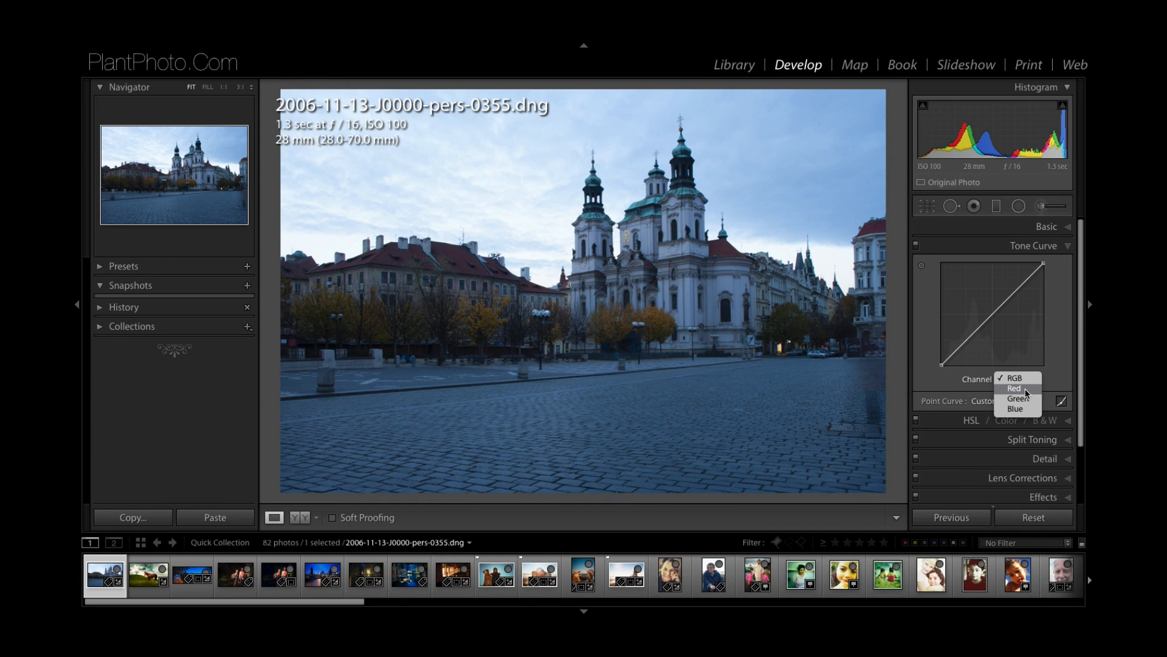
{"action": "left_click", "coordinate": [1014, 387]}
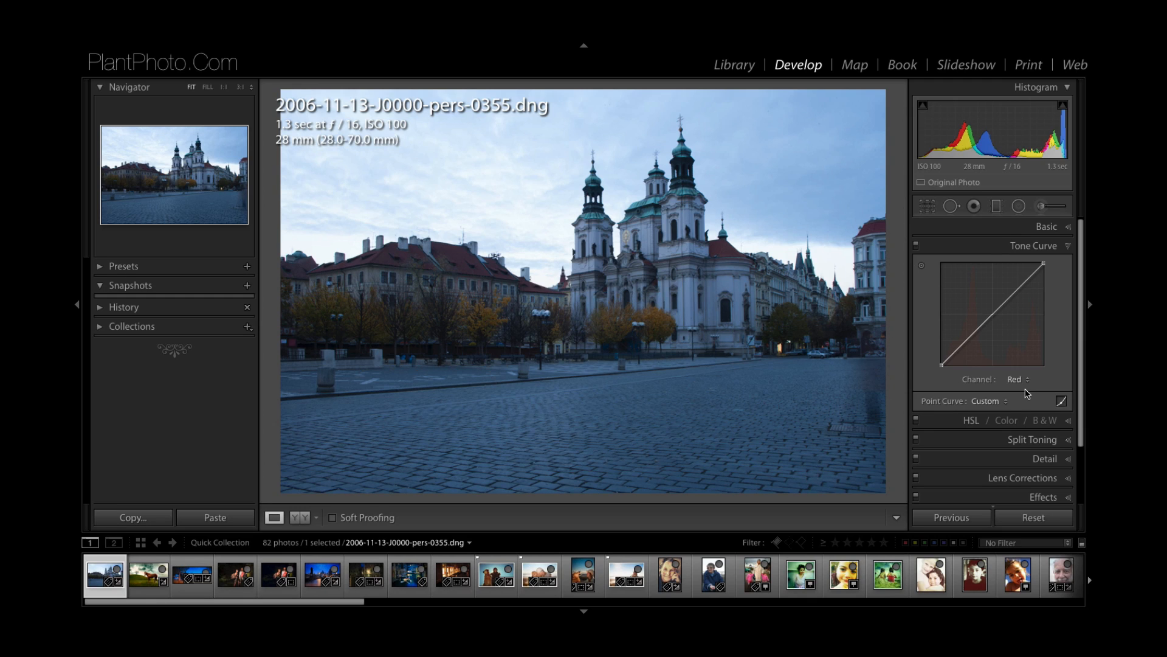
{"action": "mouse_move", "coordinate": [1048, 278]}
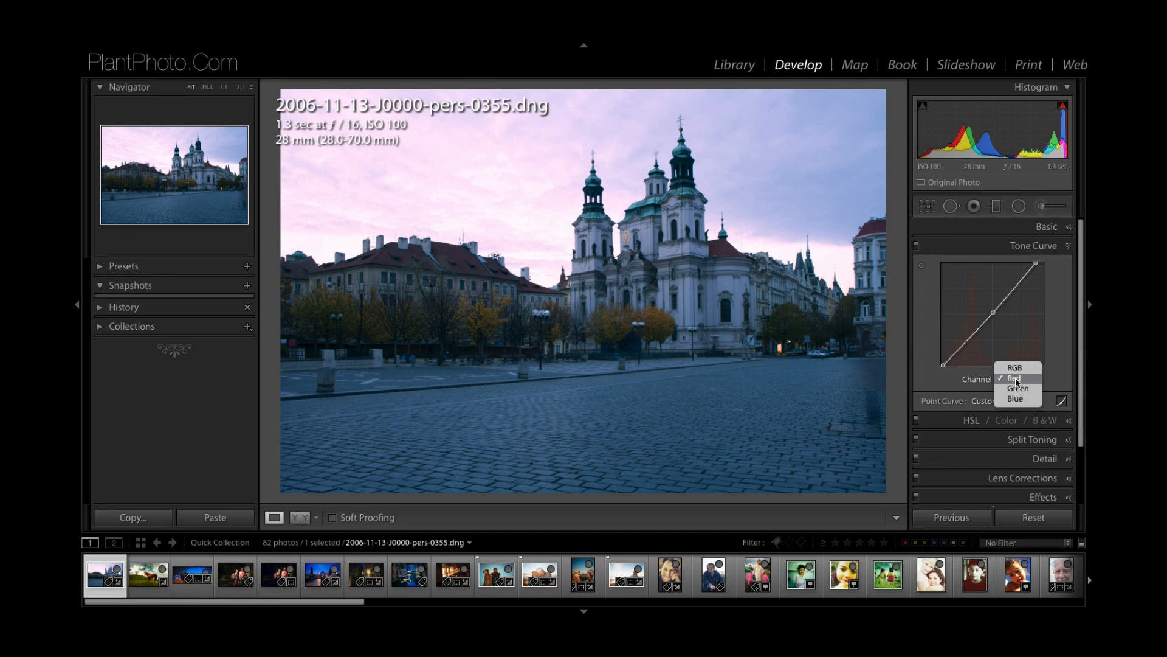
- Shape the Blue channel curve, then move on to the Green channel curve
{"action": "left_click", "coordinate": [1014, 398]}
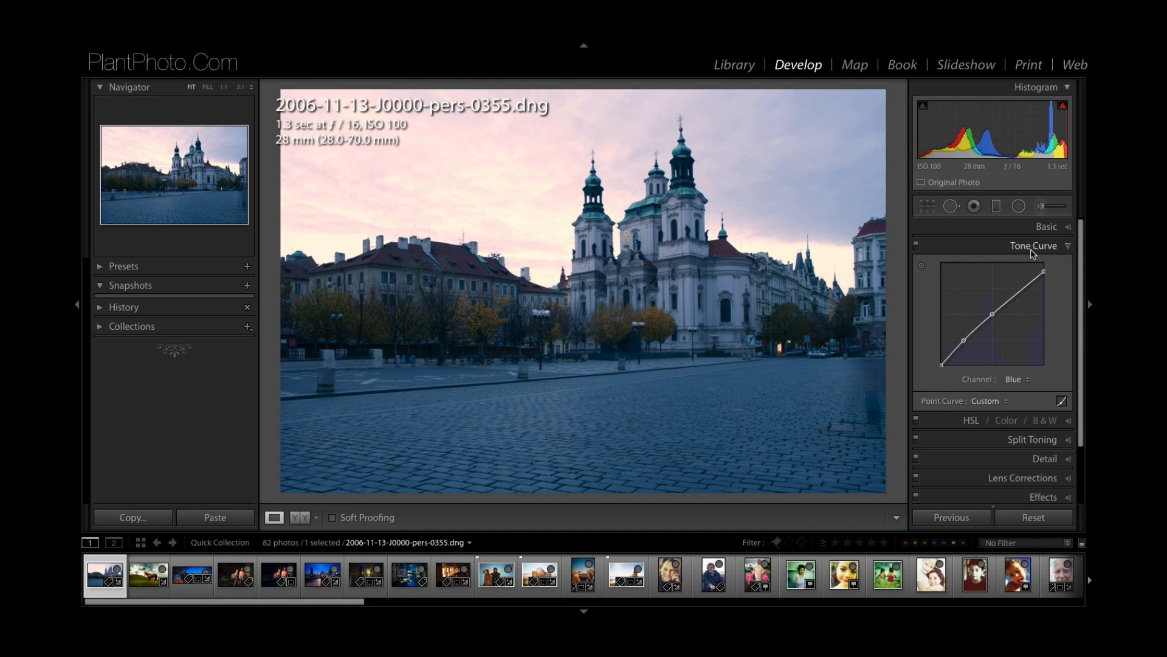
{"action": "left_click", "coordinate": [1025, 379]}
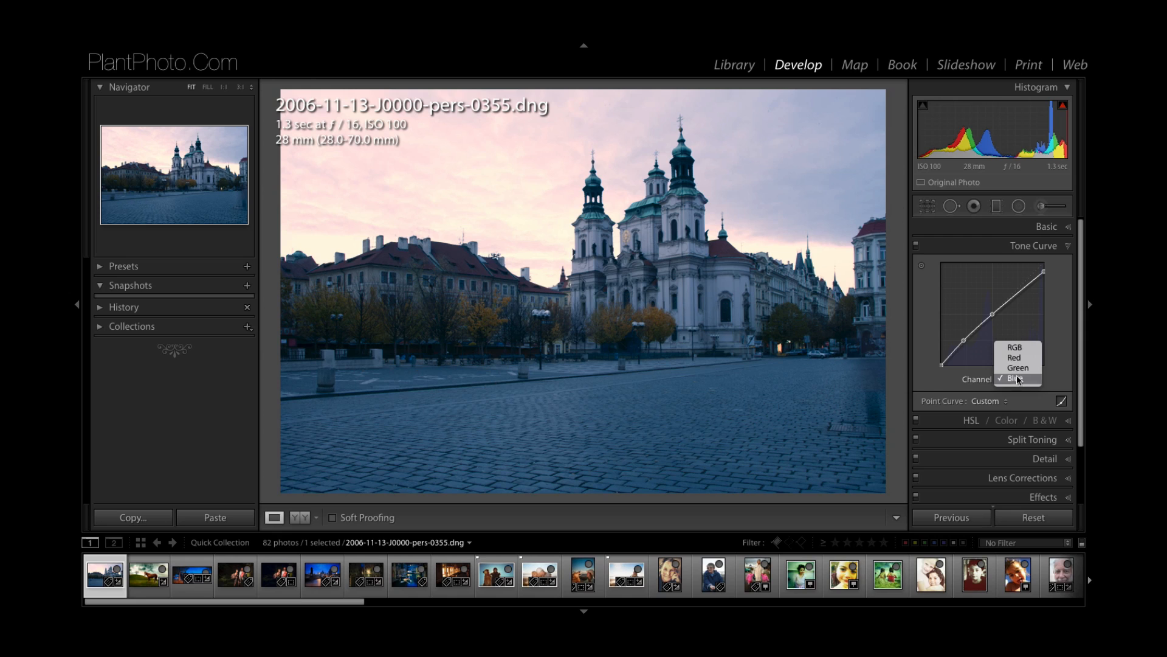
{"action": "left_click", "coordinate": [1017, 368]}
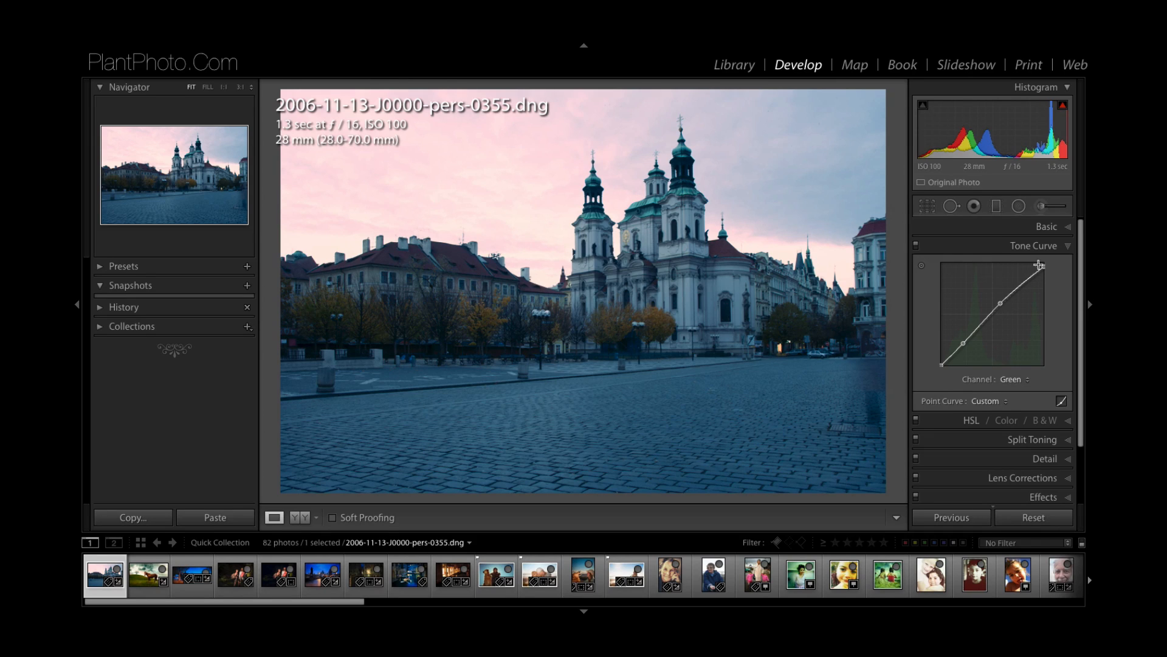
- Compare the Red channel curve, then return to the Green channel curve
{"action": "left_click", "coordinate": [1011, 379]}
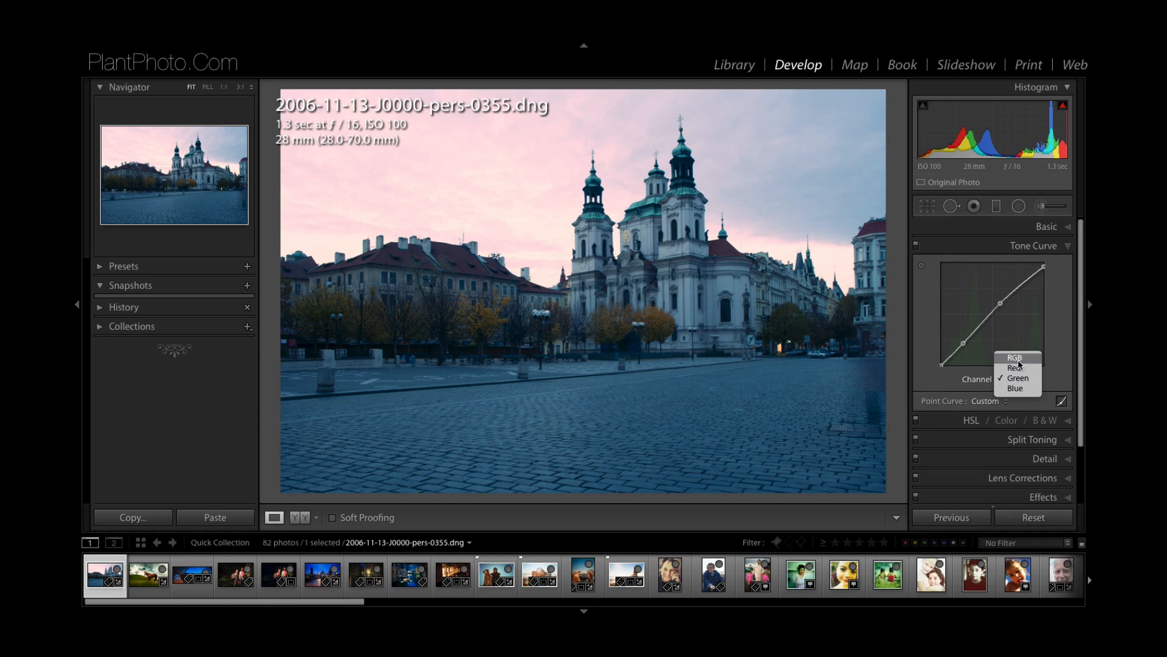
{"action": "left_click", "coordinate": [1015, 358]}
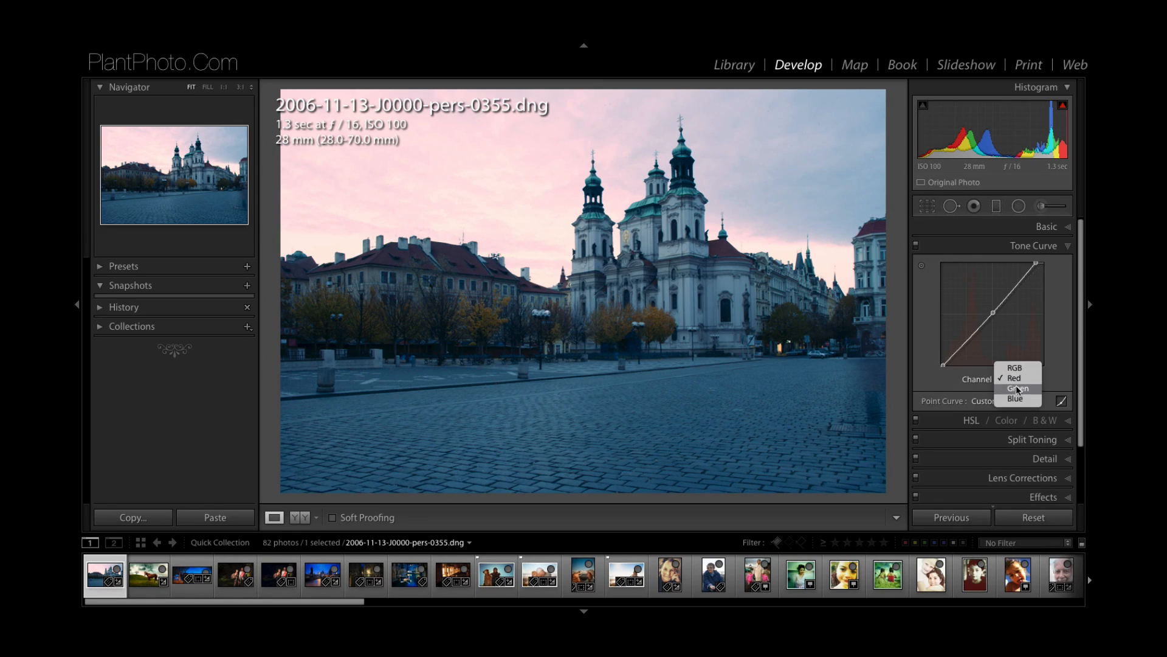
{"action": "left_click", "coordinate": [1015, 389]}
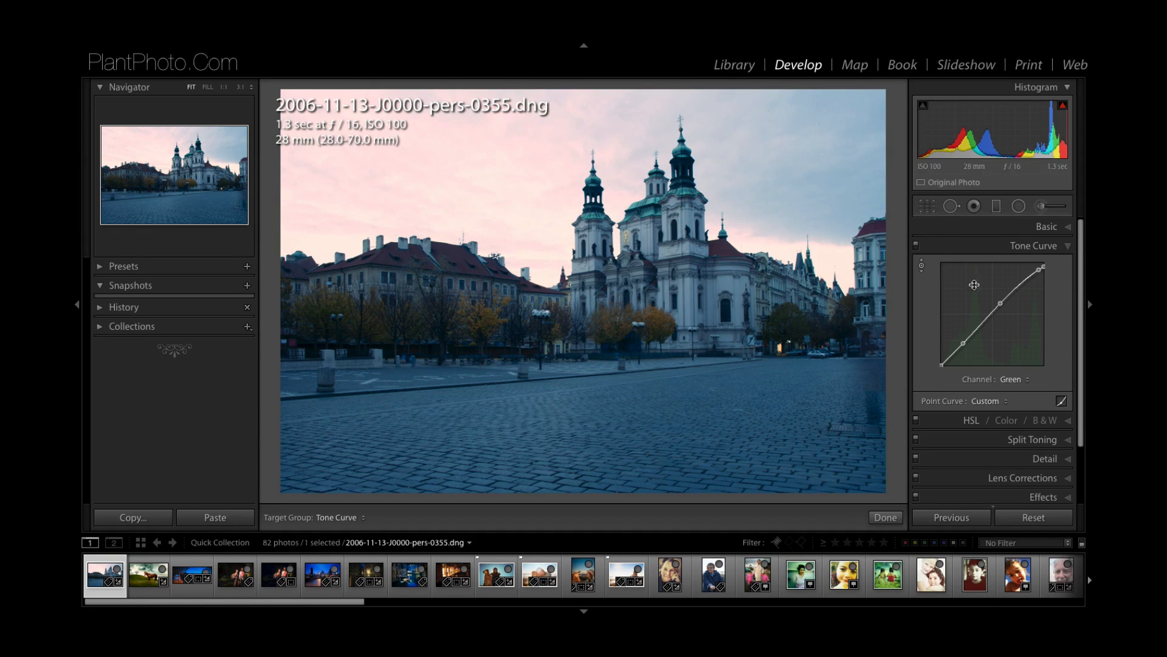
- Lower the Red curve's highlight point to mute the pink sky
{"action": "left_click", "coordinate": [1010, 378]}
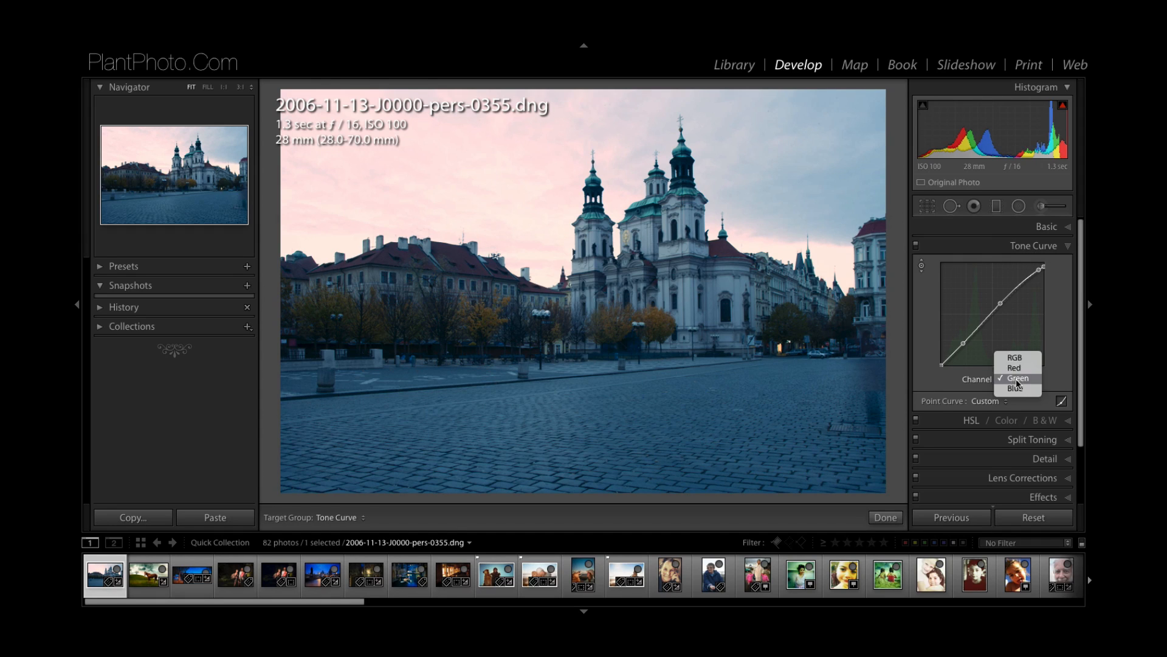
{"action": "left_click", "coordinate": [1014, 368]}
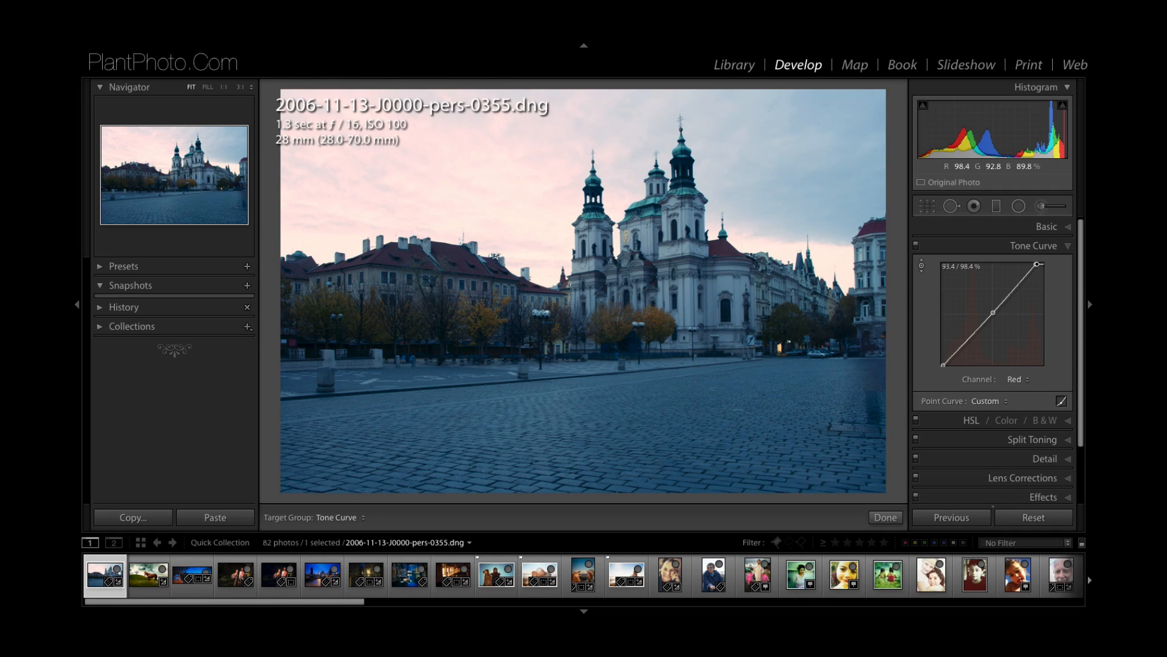
{"action": "left_click", "coordinate": [885, 521]}
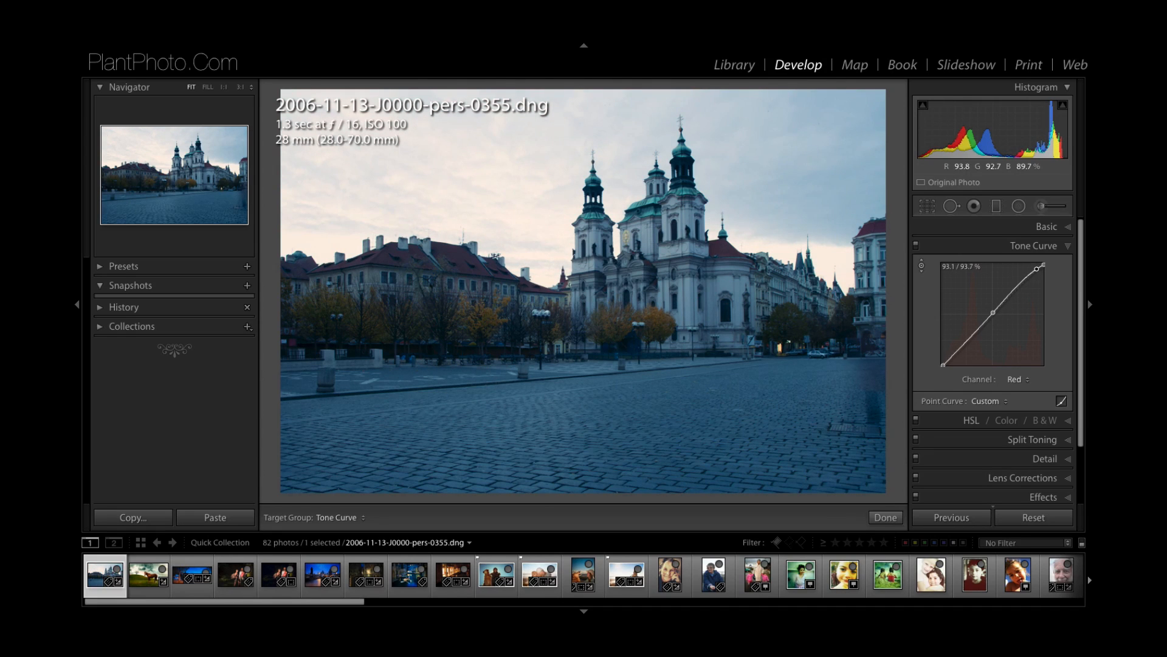
{"action": "mouse_move", "coordinate": [1048, 335]}
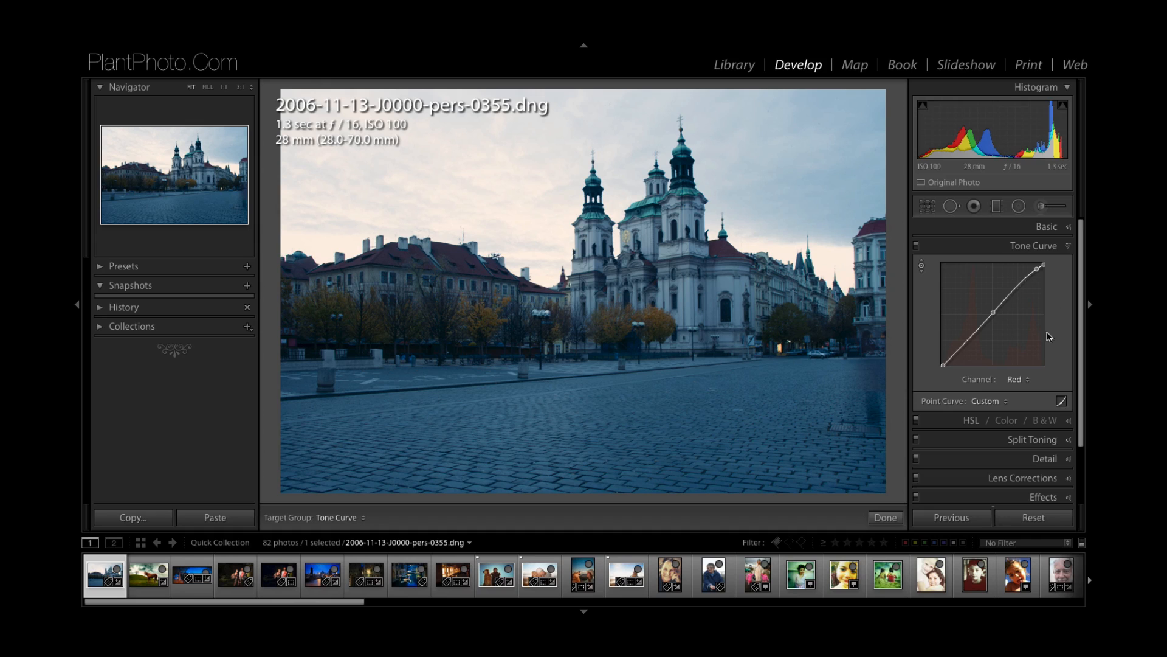
- Switch the tone curve to the Blue channel for further refinement
{"action": "left_click", "coordinate": [1016, 378]}
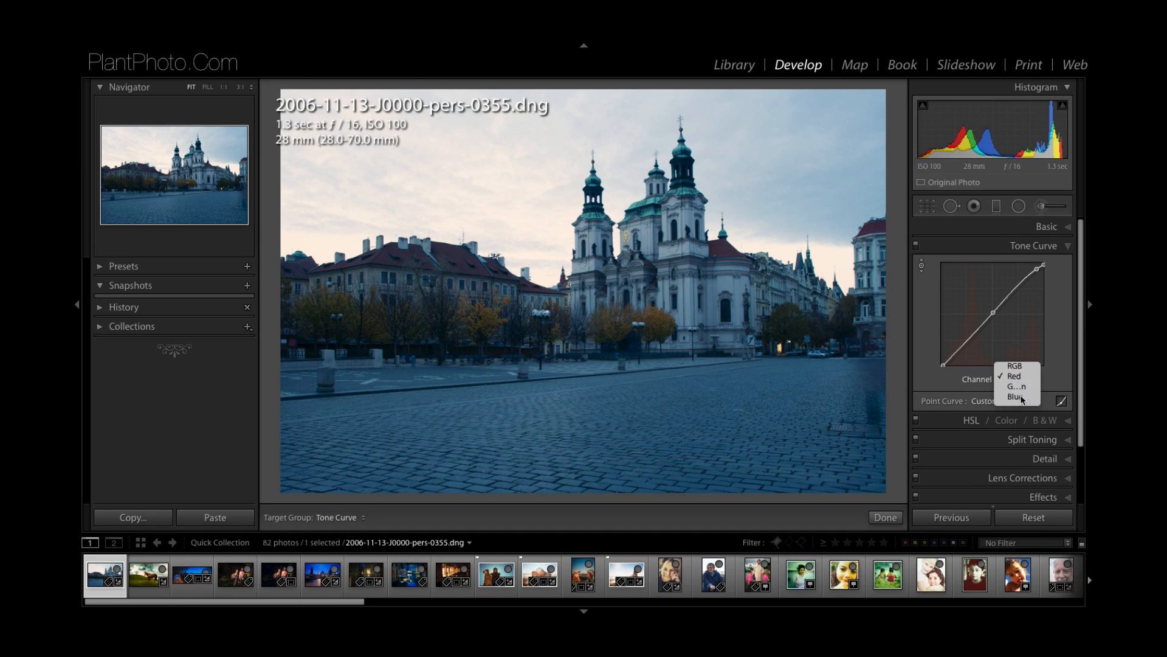
{"action": "left_click", "coordinate": [1014, 395]}
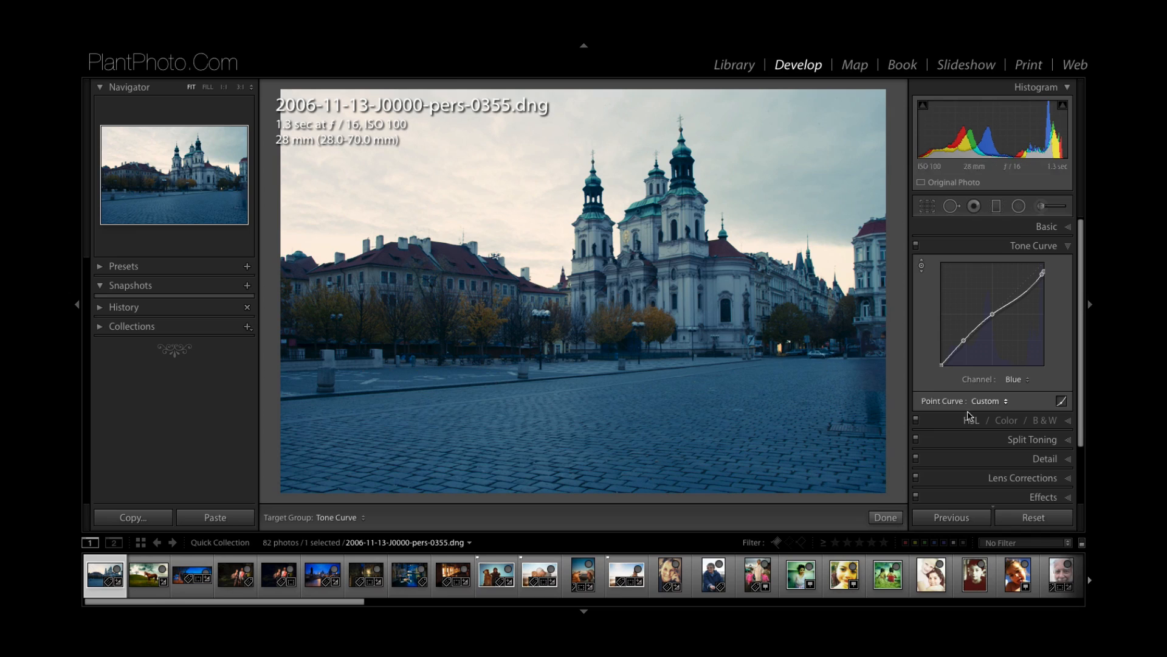
{"action": "left_click", "coordinate": [1015, 378]}
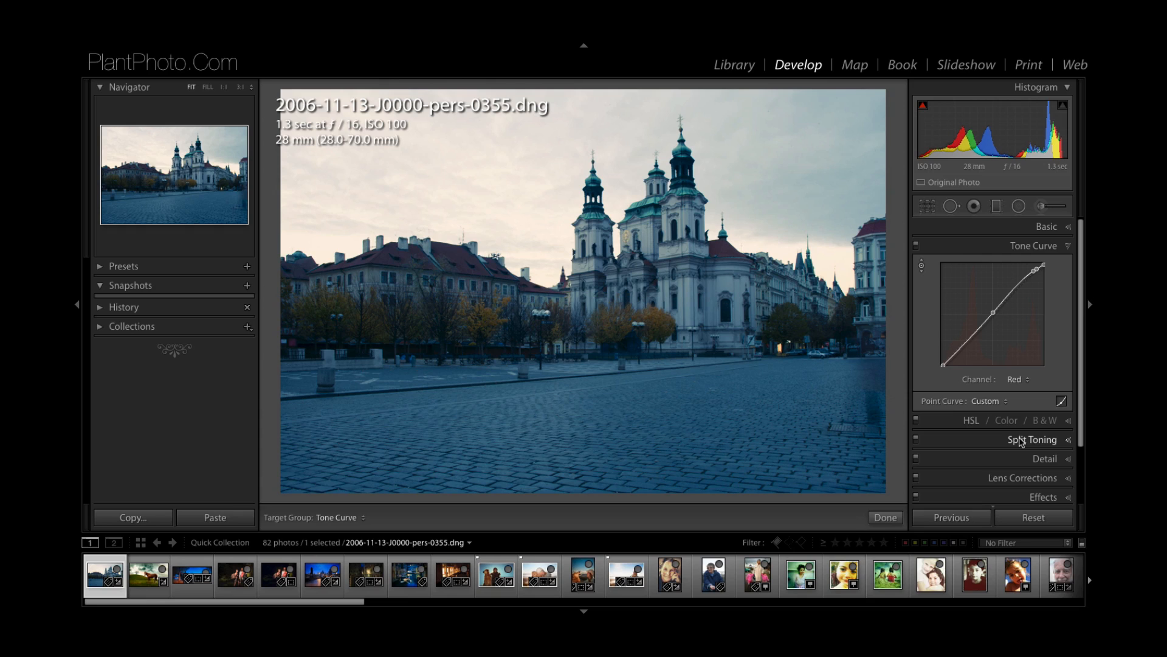
- Collapse Tone Curve, expand Split Toning and set Highlights Saturation to 52
{"action": "left_click", "coordinate": [1034, 246]}
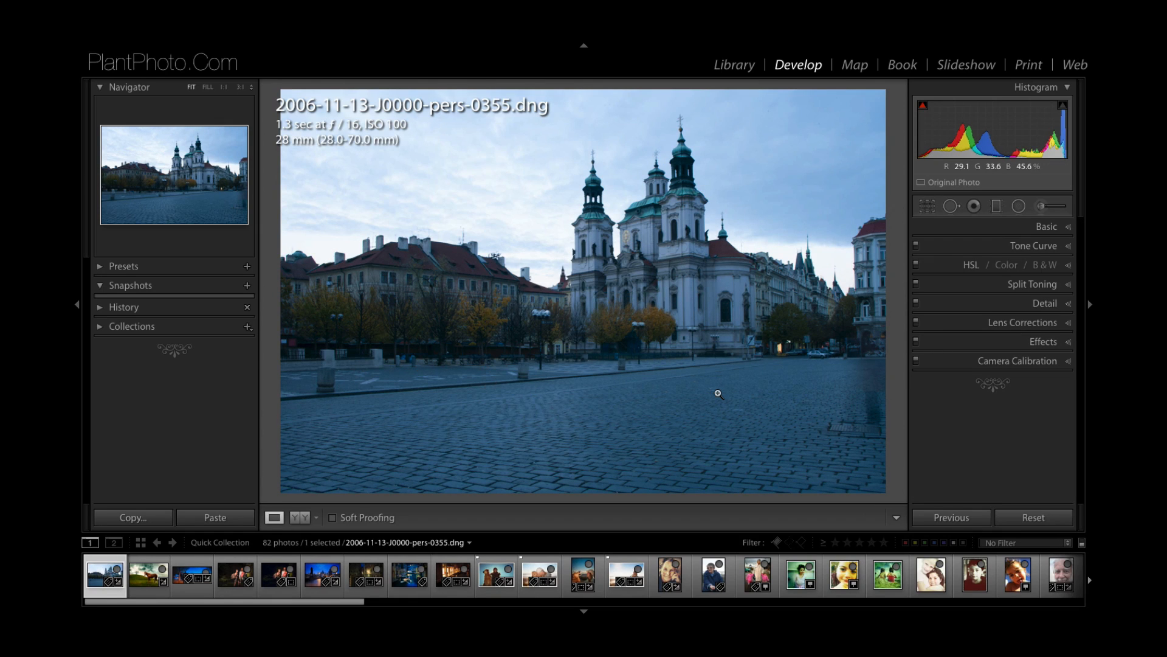
{"action": "mouse_move", "coordinate": [891, 320]}
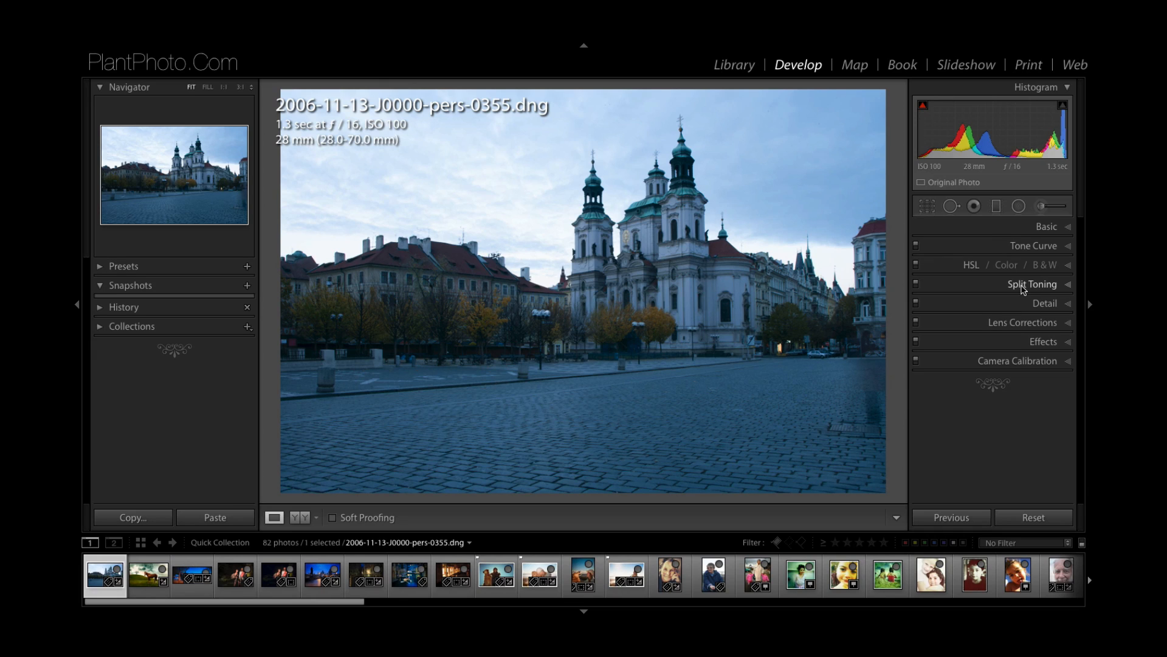
{"action": "left_click", "coordinate": [1033, 284]}
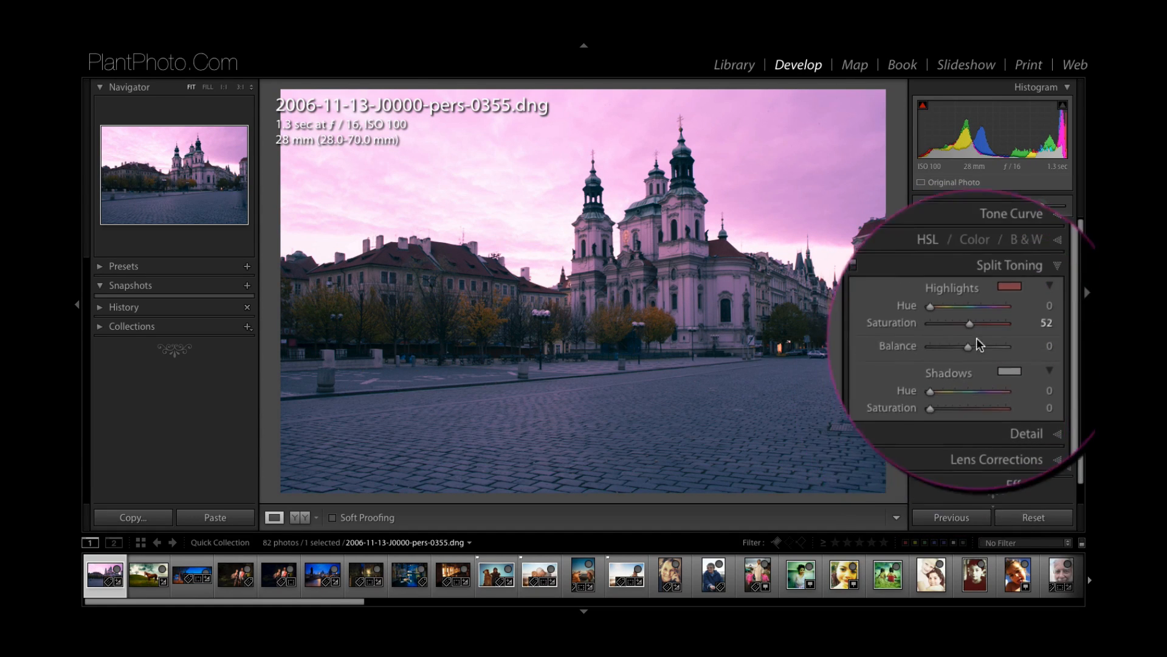
{"action": "scroll", "scroll_direction": "up", "scroll_amount": 3}
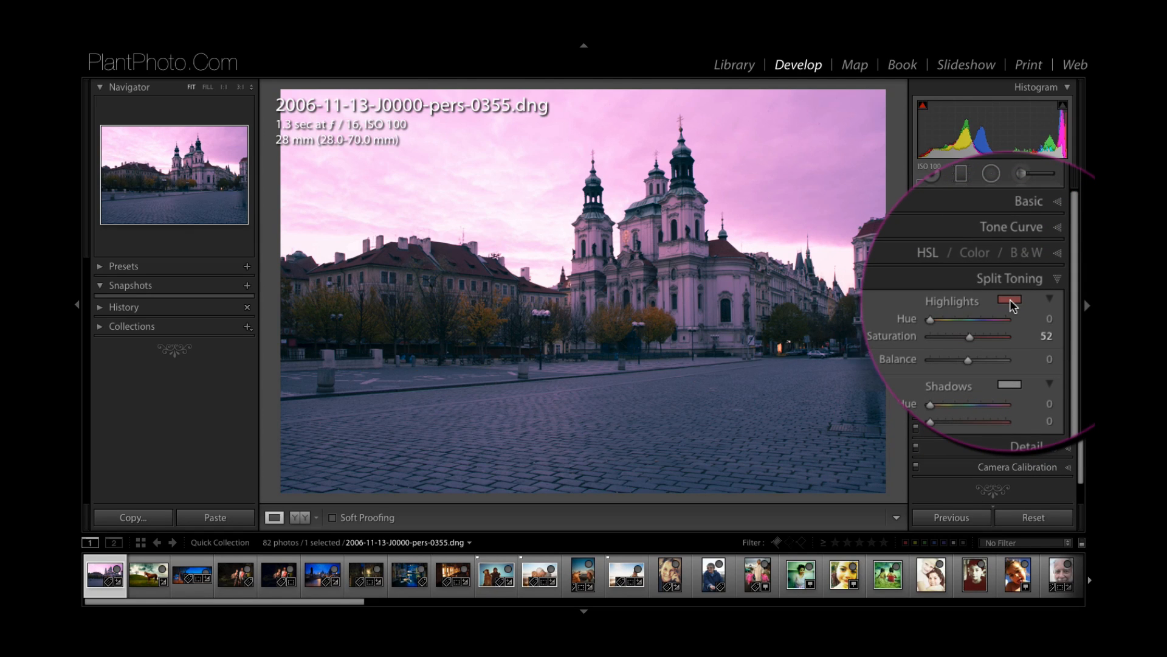
- Set Split Toning Highlights to Hue 45, Saturation 87, and Shadows Saturation 84
{"action": "left_click", "coordinate": [1010, 299]}
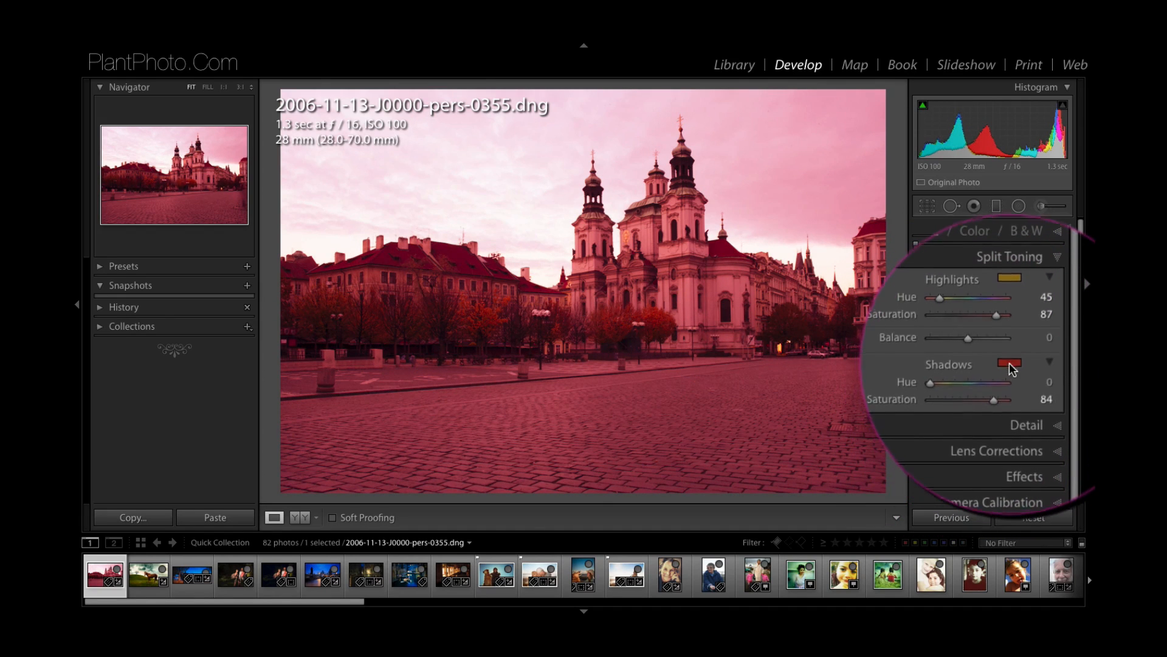
- Set Shadows to Hue 221, Saturation 26, with Balance +50
{"action": "left_click", "coordinate": [1009, 364]}
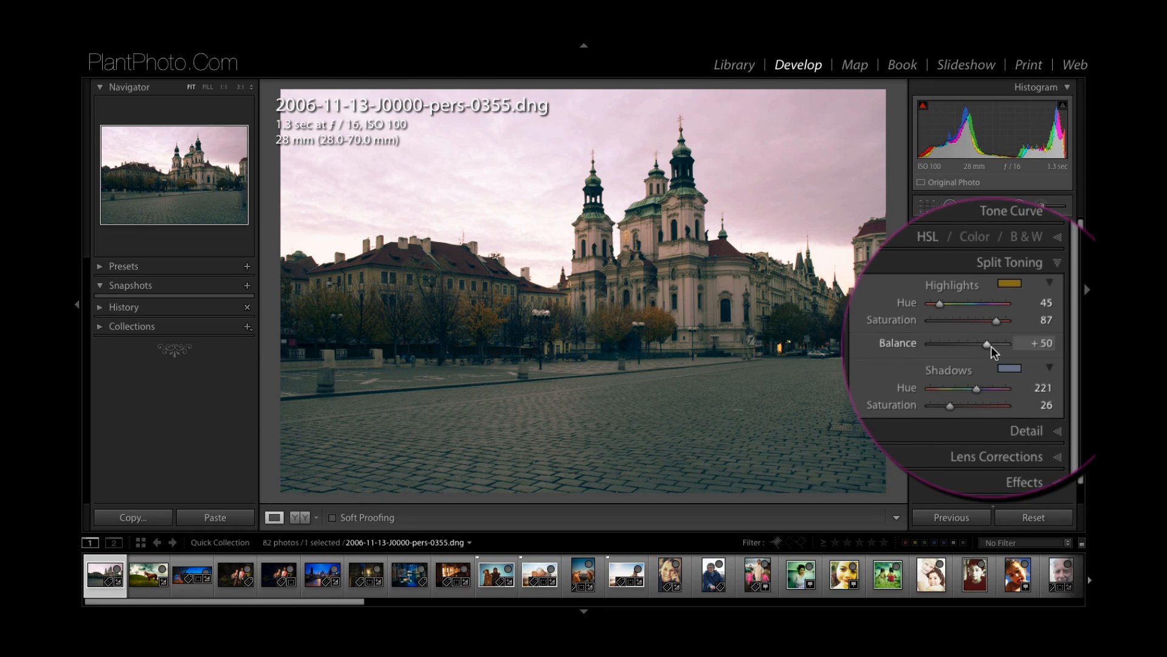
{"action": "scroll", "scroll_direction": "down", "scroll_amount": 3}
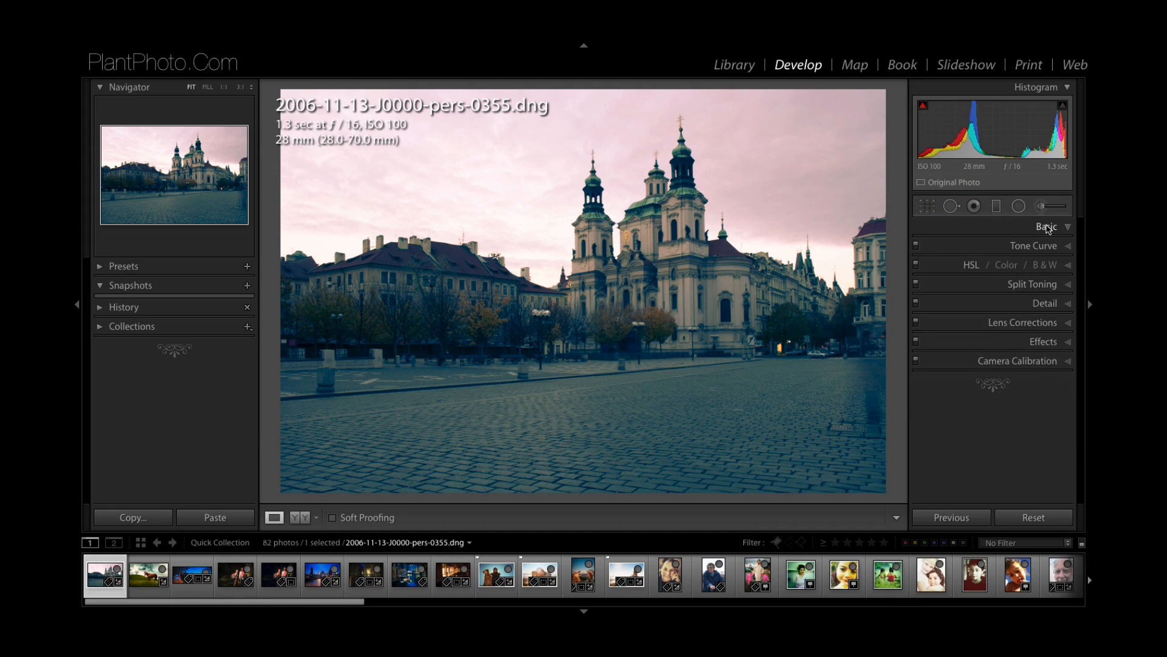
- Lower Highlights to -50 and Whites to -39 in the Basic panel
{"action": "left_click", "coordinate": [1047, 227]}
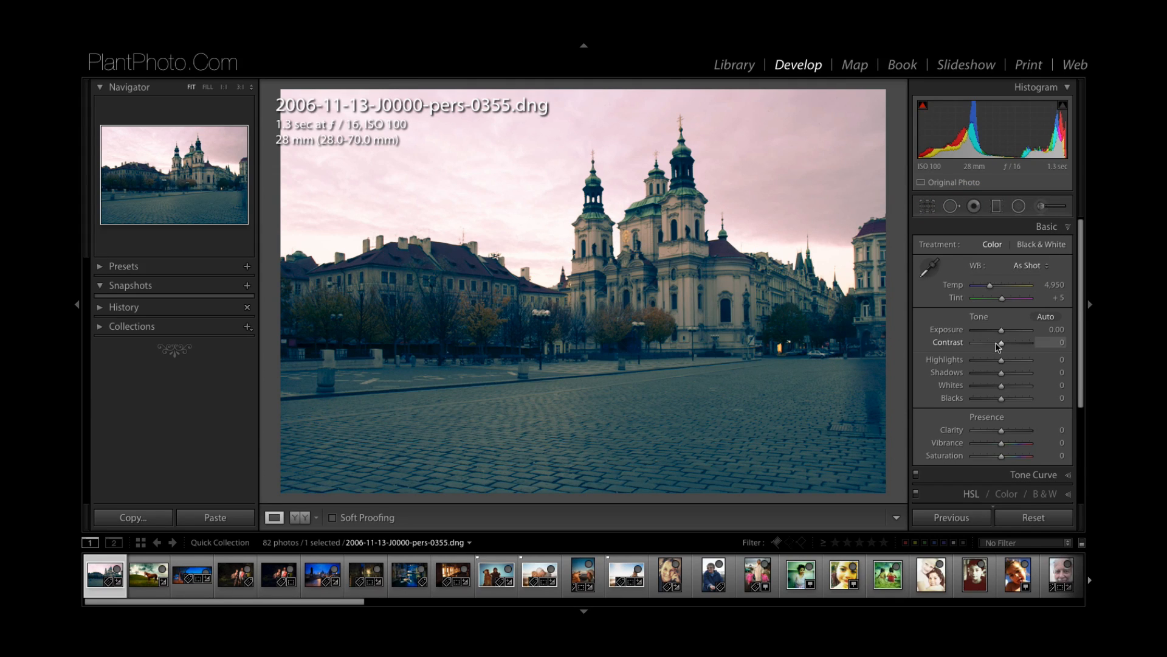
{"action": "mouse_move", "coordinate": [1057, 130]}
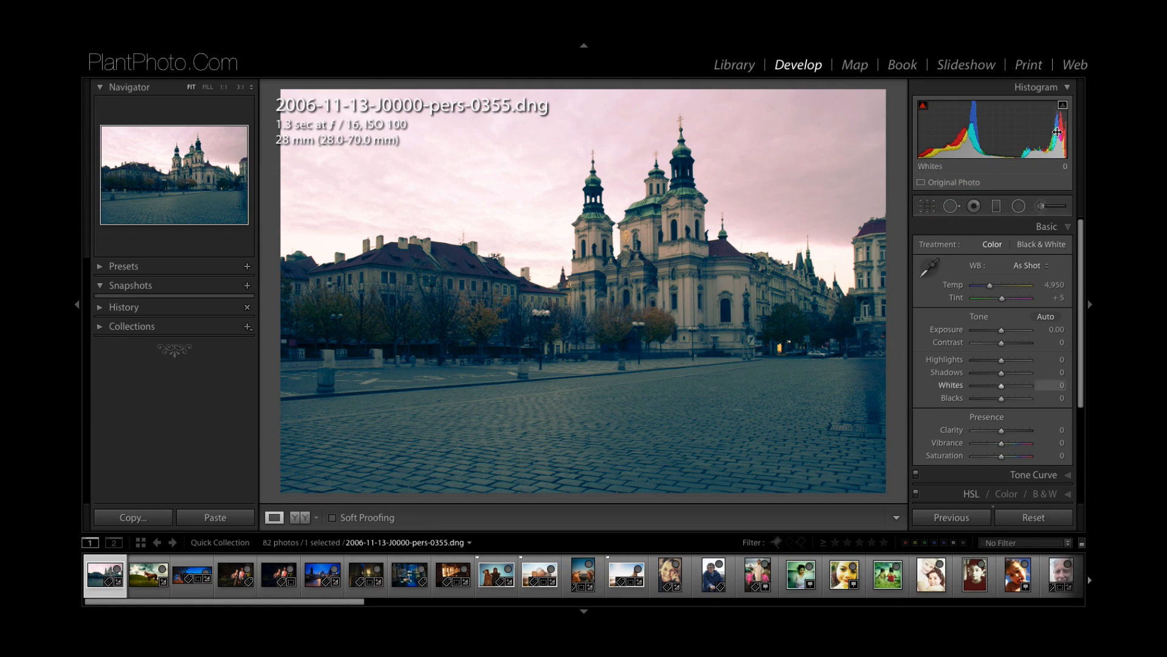
{"action": "mouse_move", "coordinate": [1001, 365]}
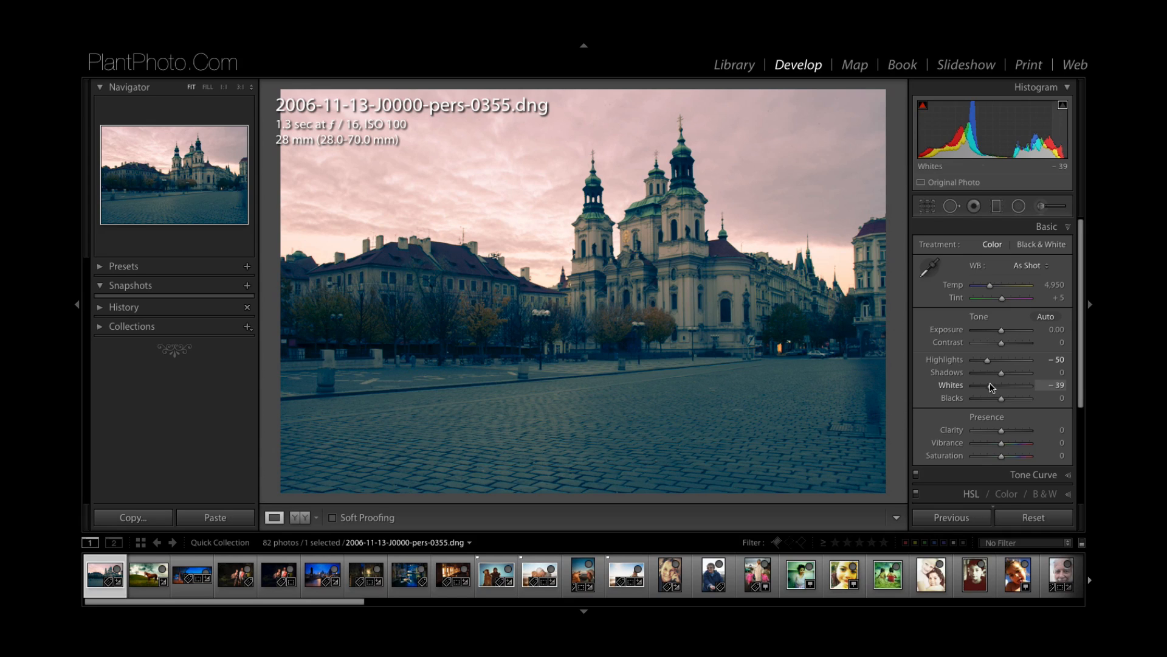
{"action": "left_click", "coordinate": [1045, 226]}
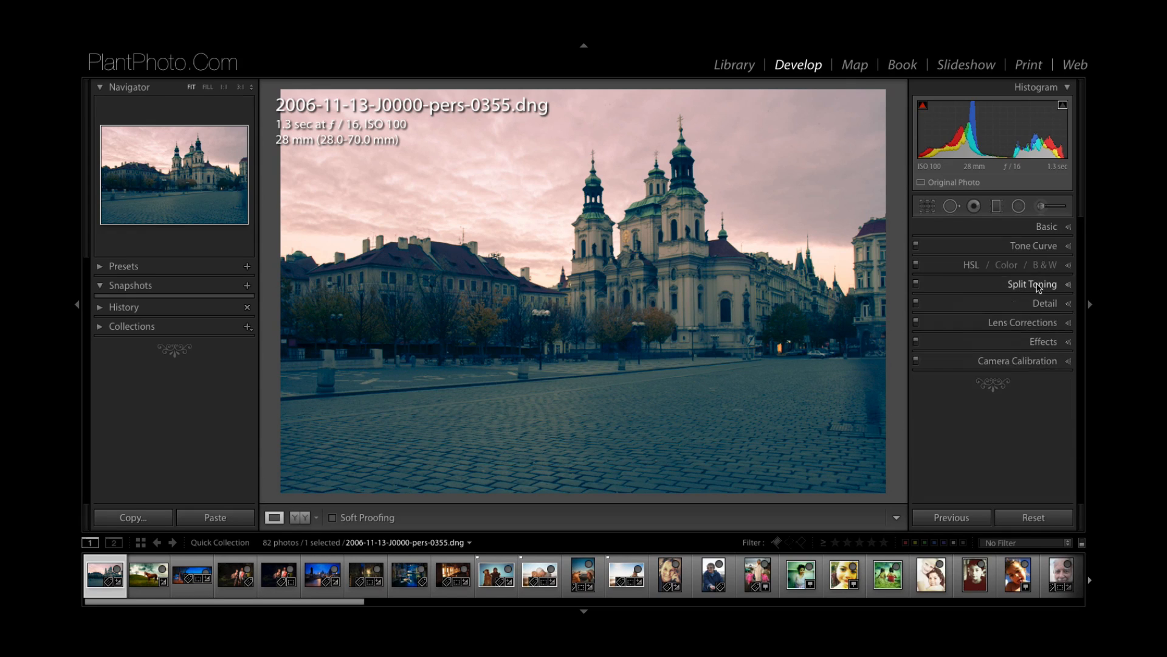
- Toggle Split Toning off to remove the pink highlight and blue shadow tint
{"action": "left_click", "coordinate": [1032, 284]}
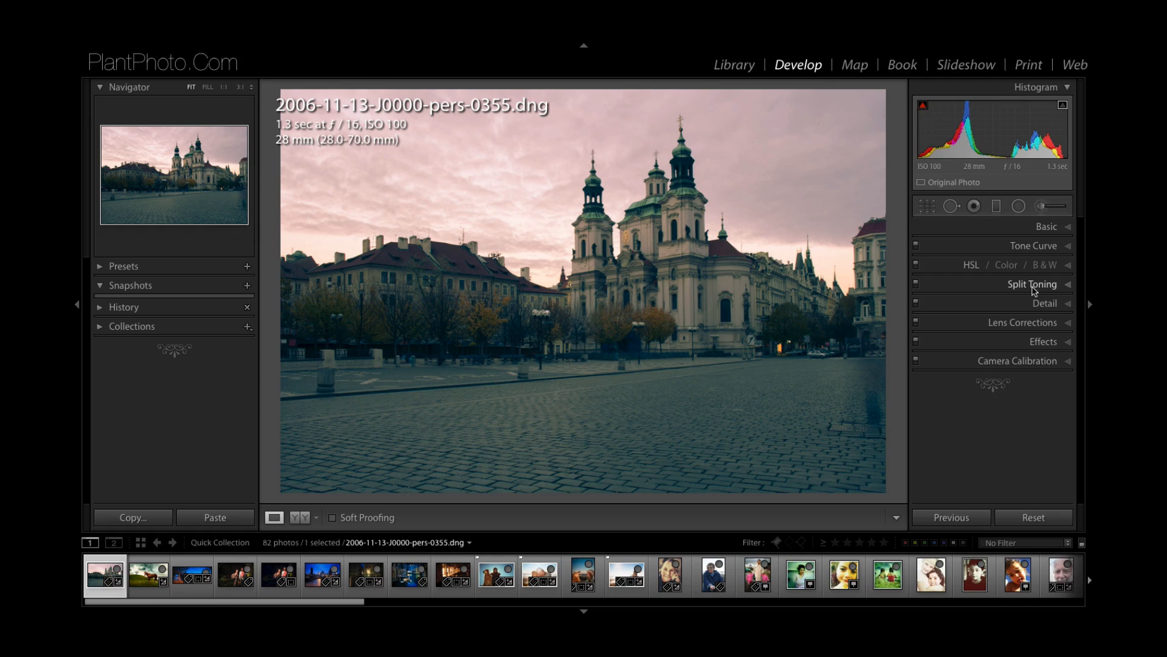
{"action": "mouse_move", "coordinate": [1029, 291]}
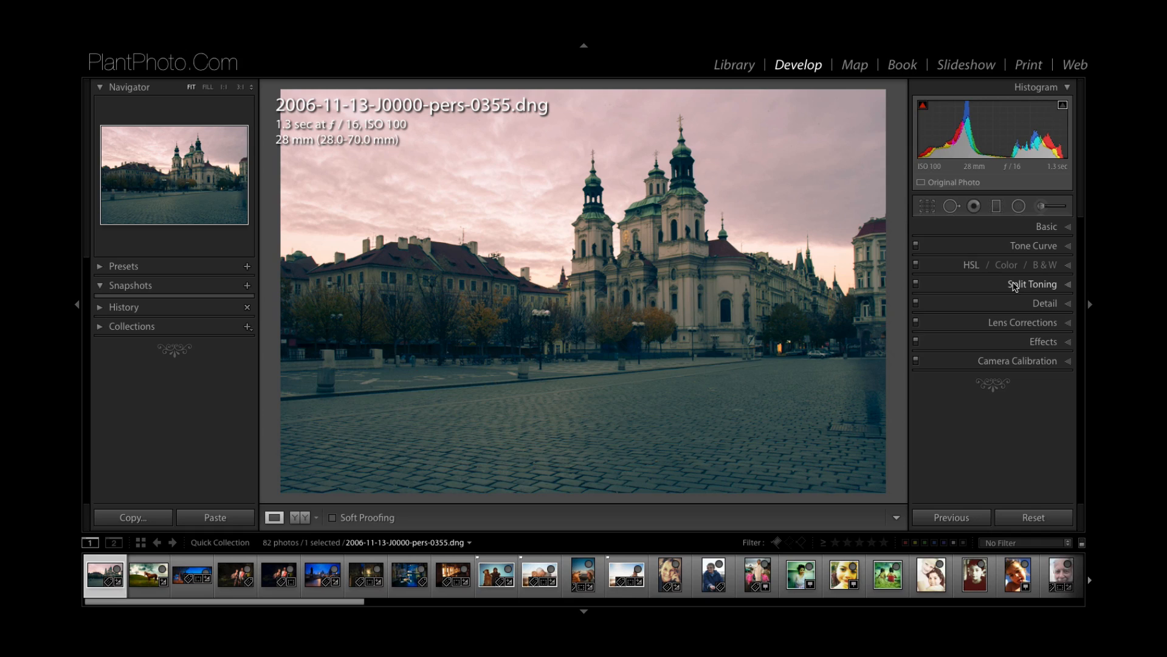
{"action": "left_click", "coordinate": [1032, 284]}
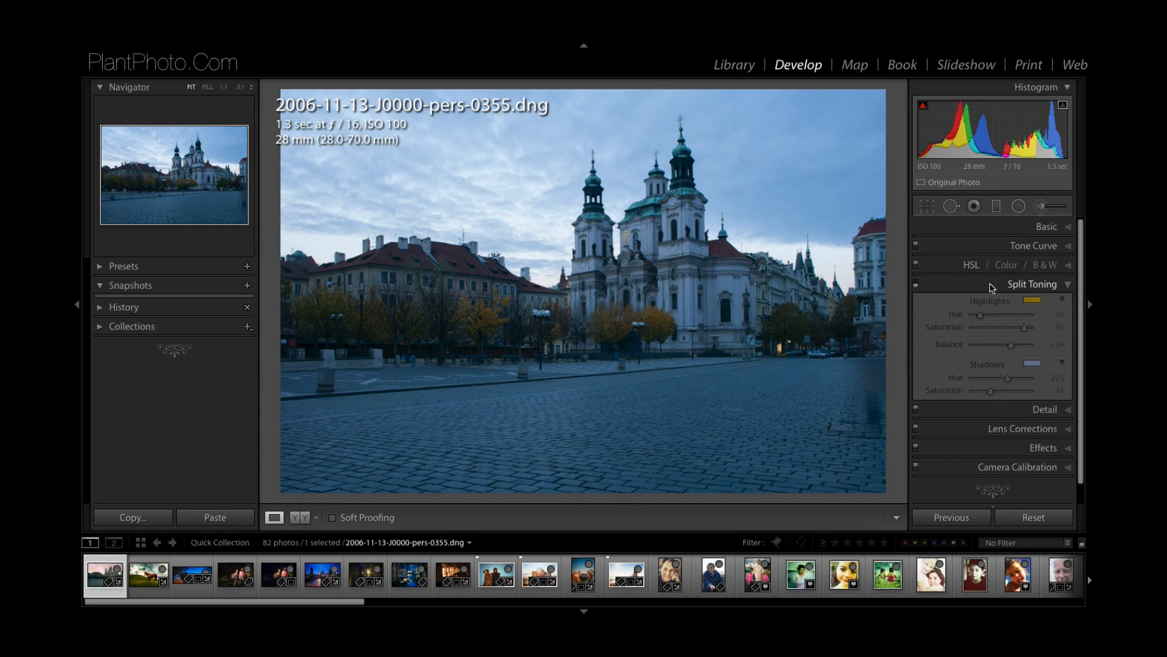
{"action": "left_click", "coordinate": [1033, 246]}
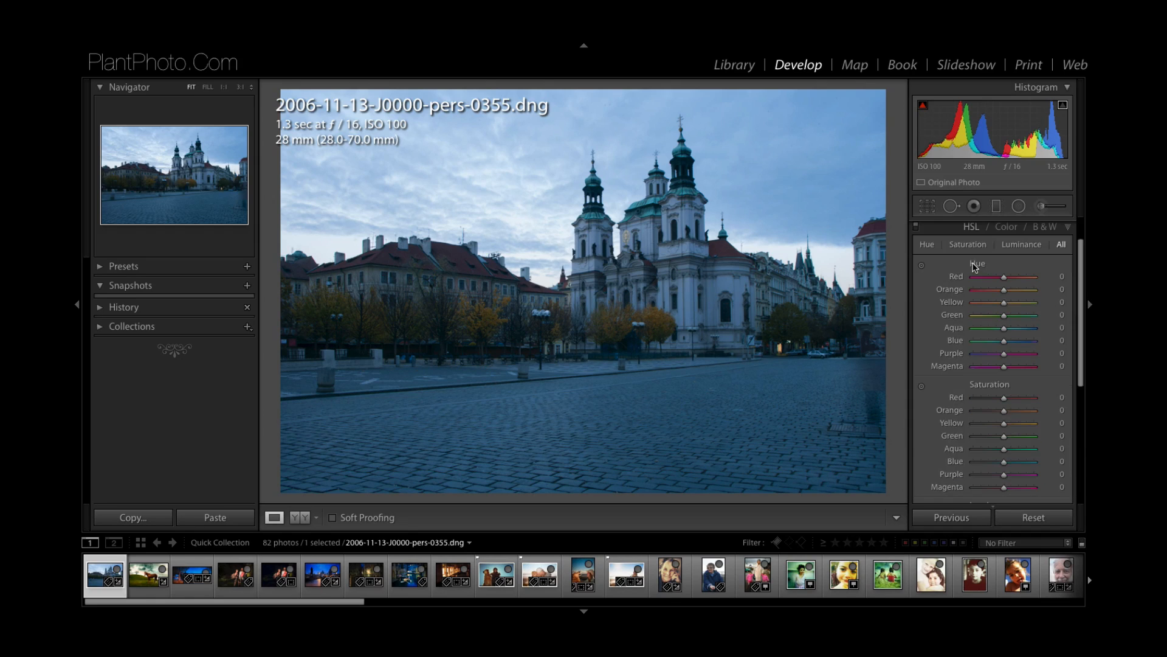
{"action": "mouse_move", "coordinate": [989, 274]}
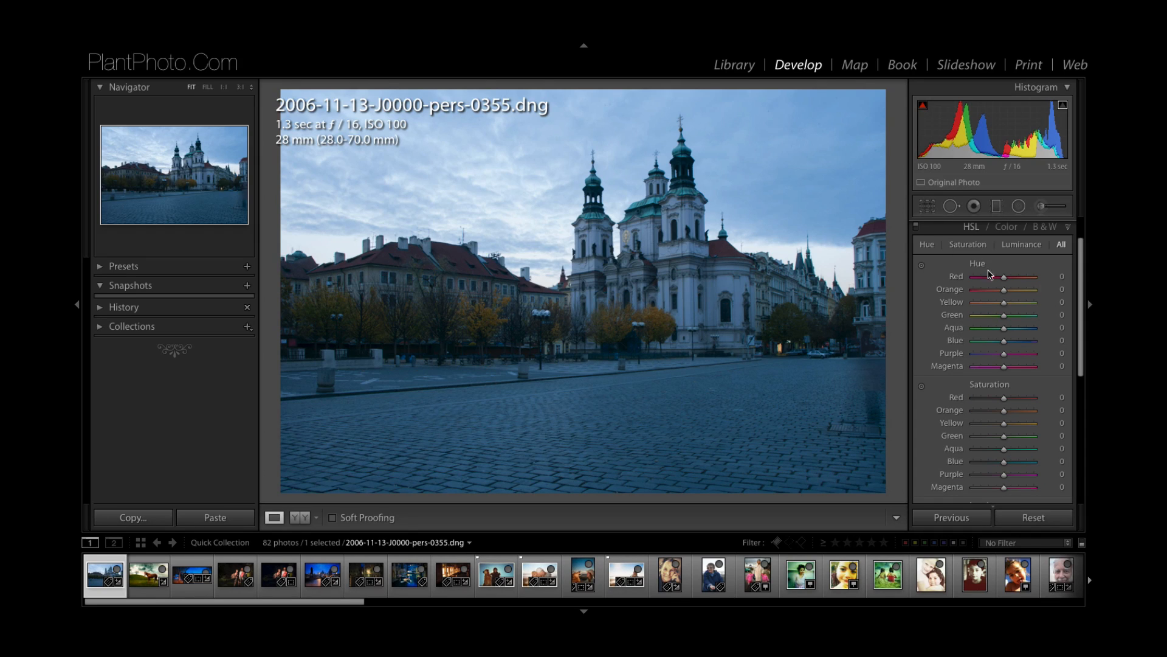
{"action": "mouse_move", "coordinate": [998, 335]}
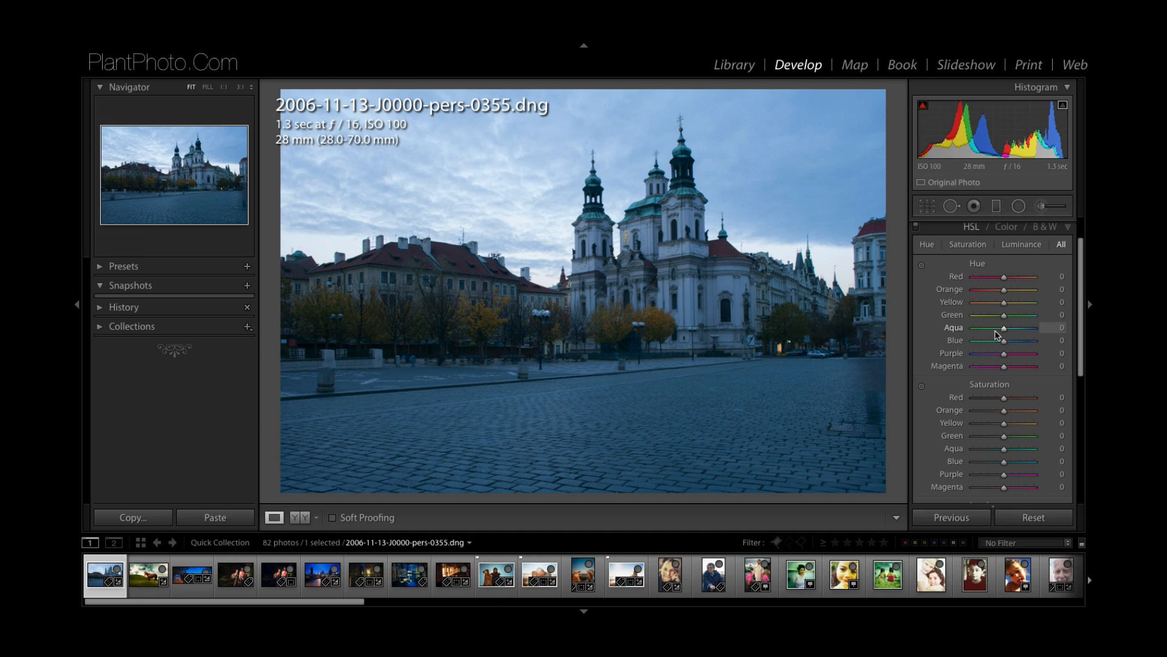
{"action": "mouse_move", "coordinate": [1001, 319]}
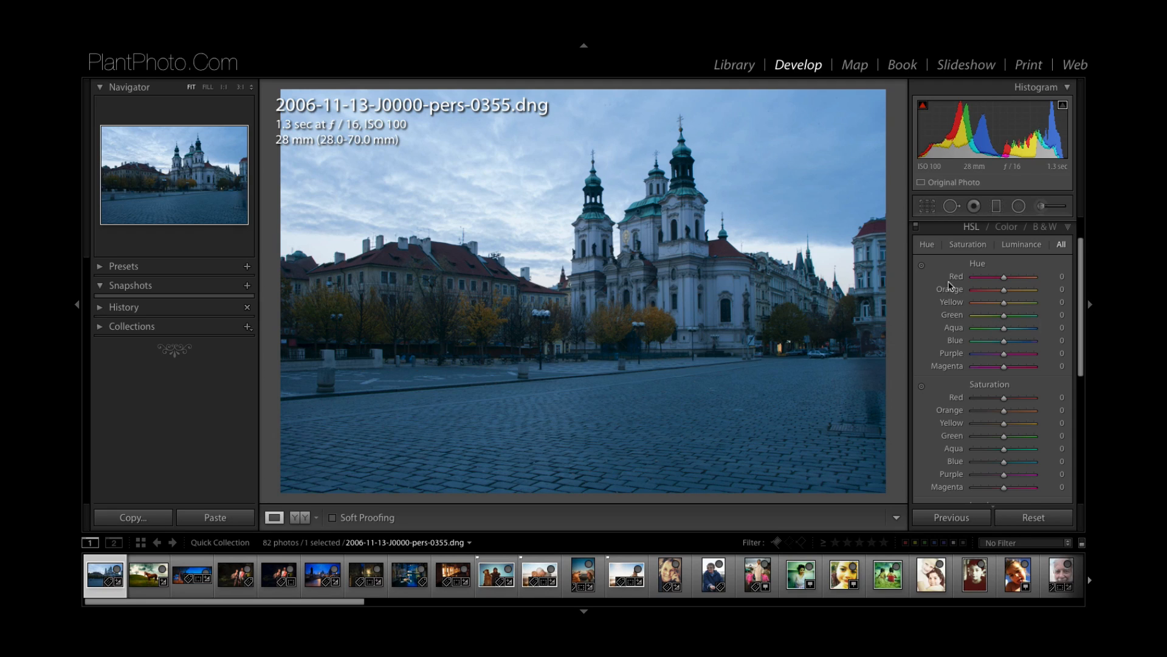
{"action": "mouse_move", "coordinate": [921, 268]}
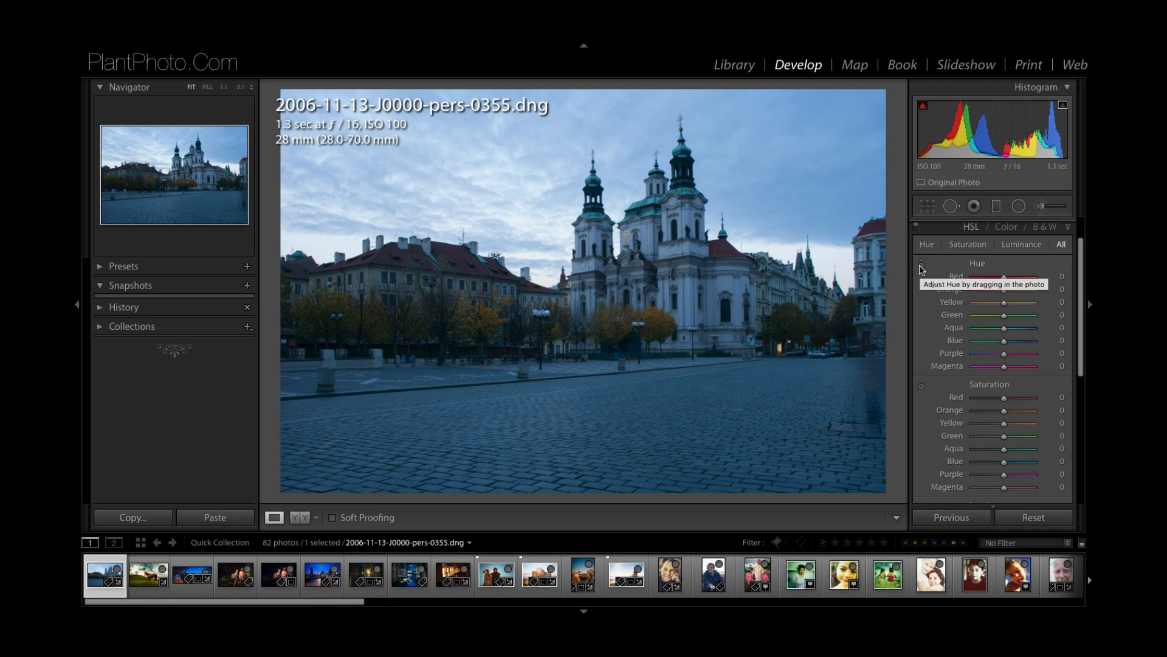
{"action": "mouse_move", "coordinate": [779, 236]}
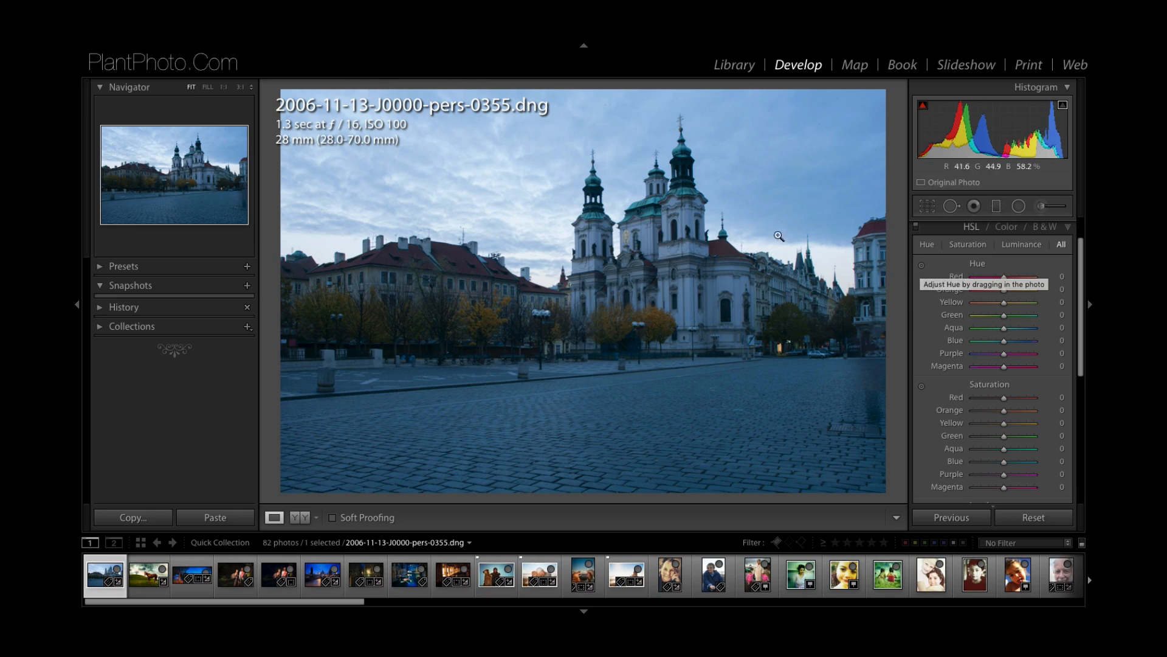
{"action": "mouse_move", "coordinate": [1012, 269]}
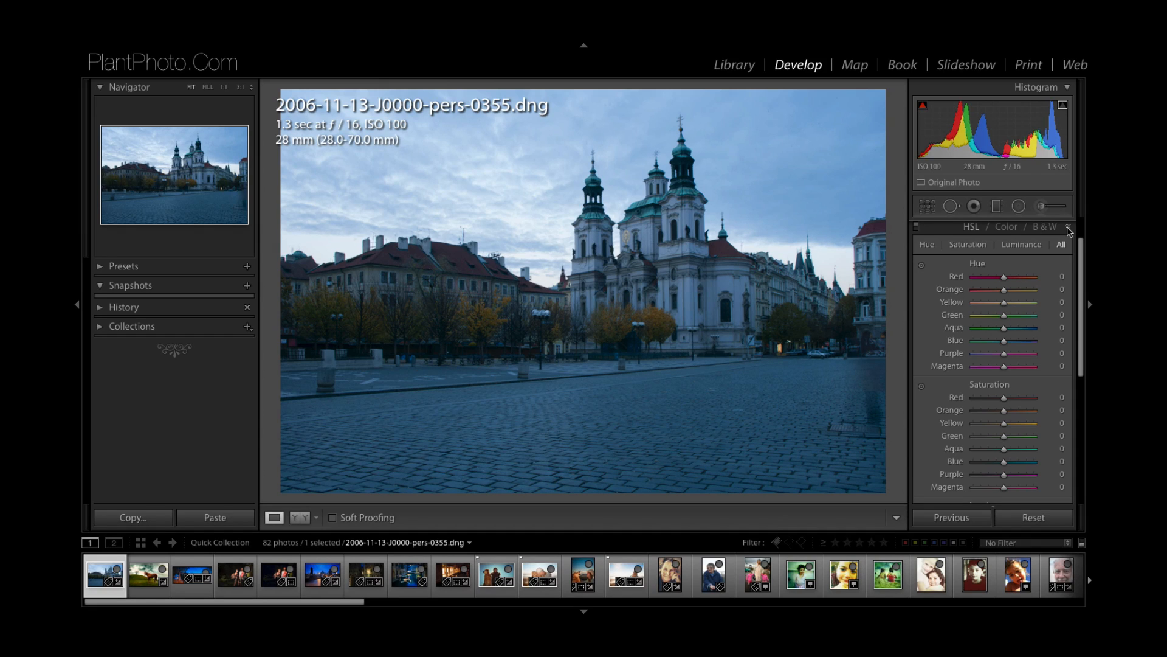
{"action": "left_click", "coordinate": [968, 243]}
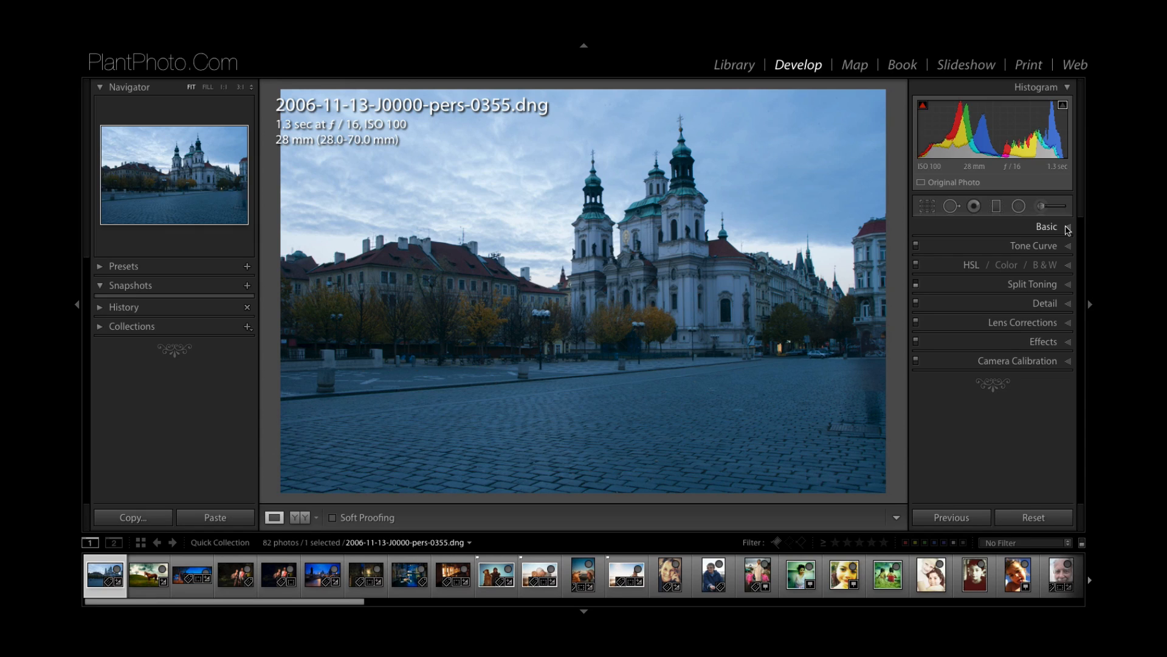
{"action": "mouse_move", "coordinate": [1062, 240]}
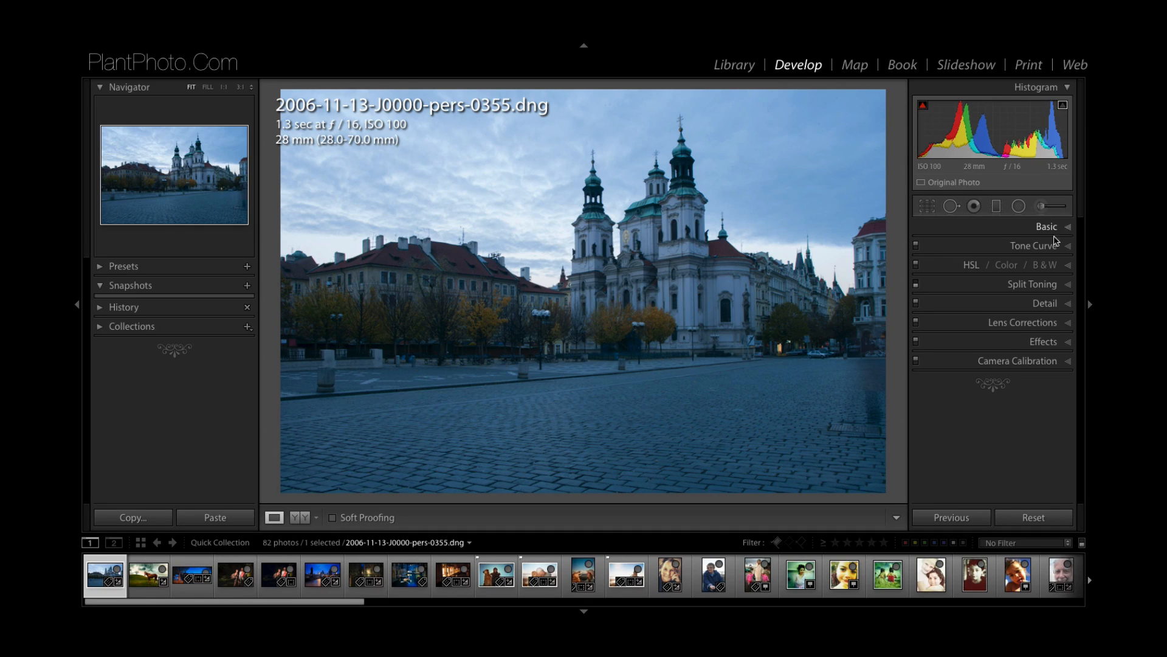
{"action": "left_click", "coordinate": [1045, 226]}
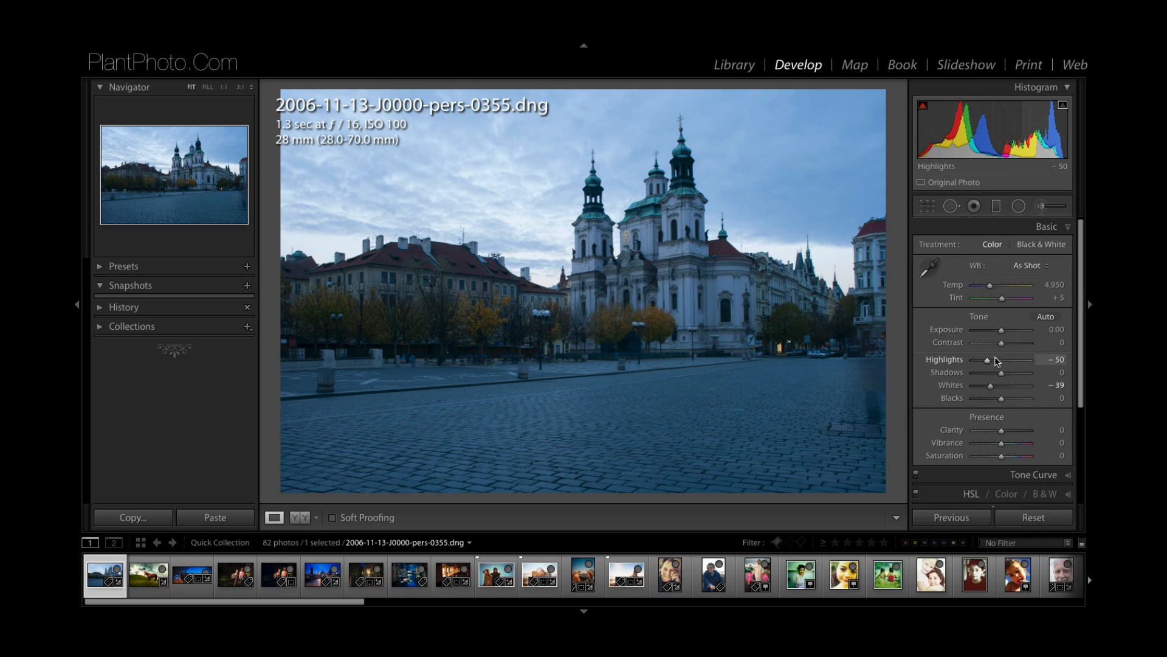
{"action": "left_click", "coordinate": [1047, 226]}
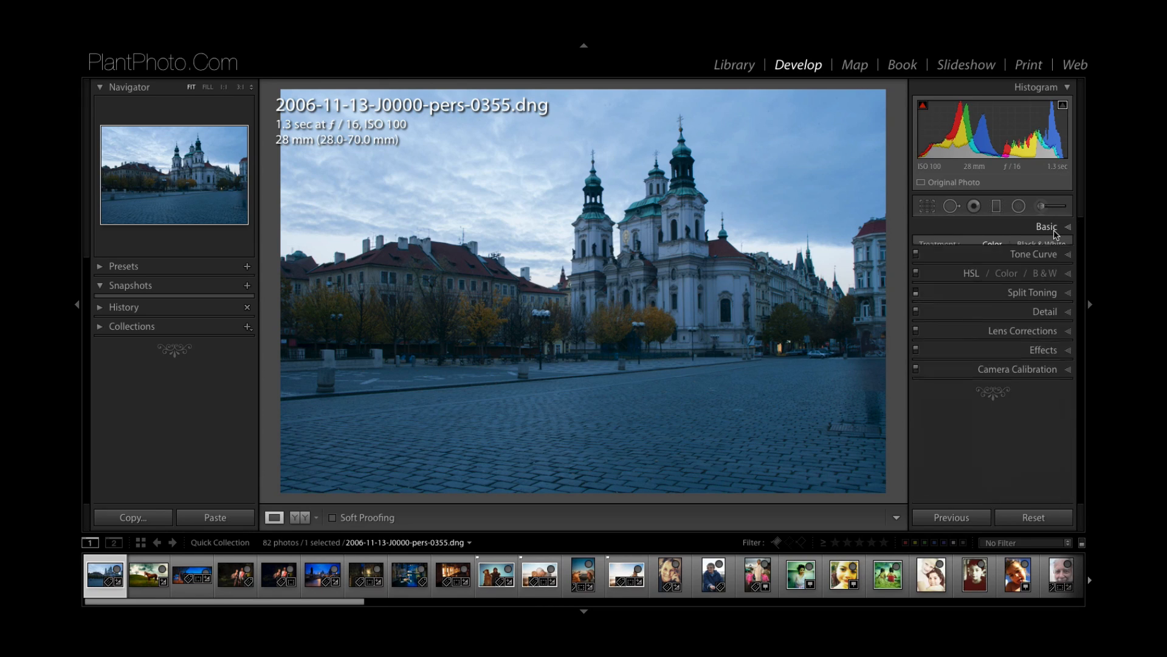
{"action": "left_click", "coordinate": [1034, 245]}
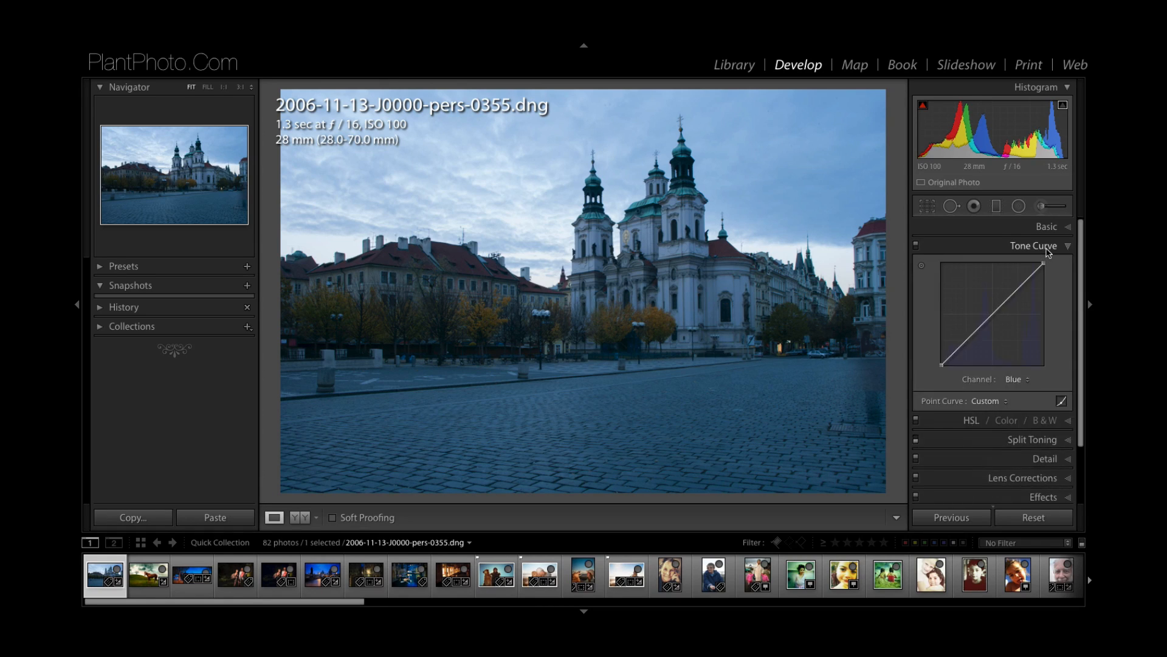
{"action": "left_click", "coordinate": [1033, 246]}
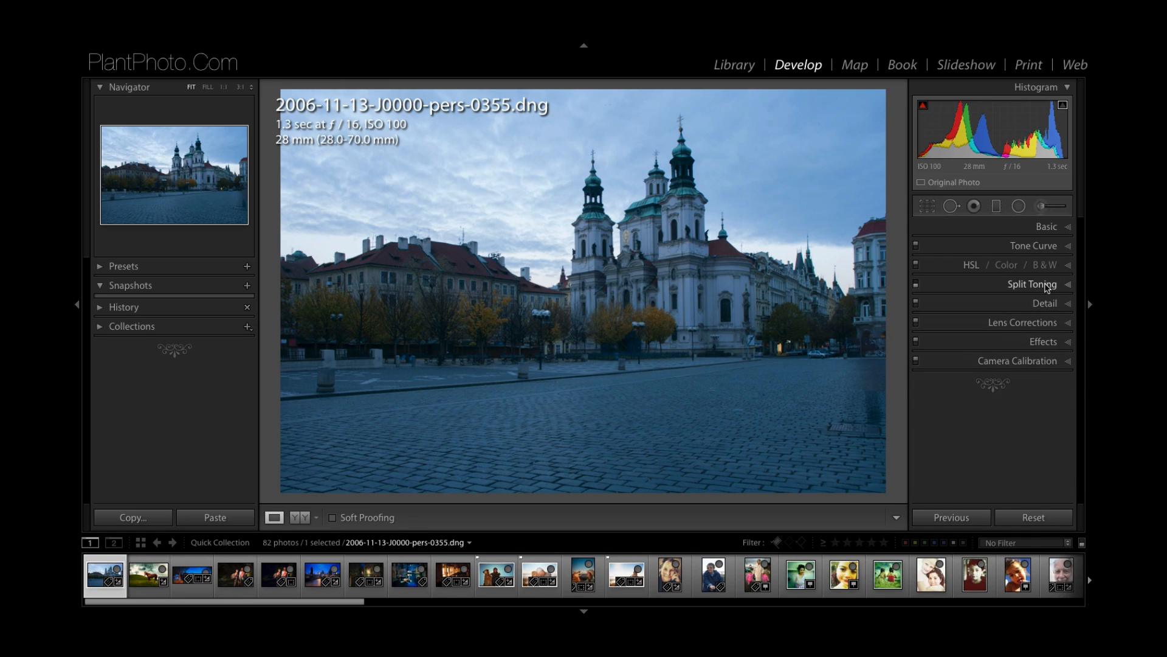